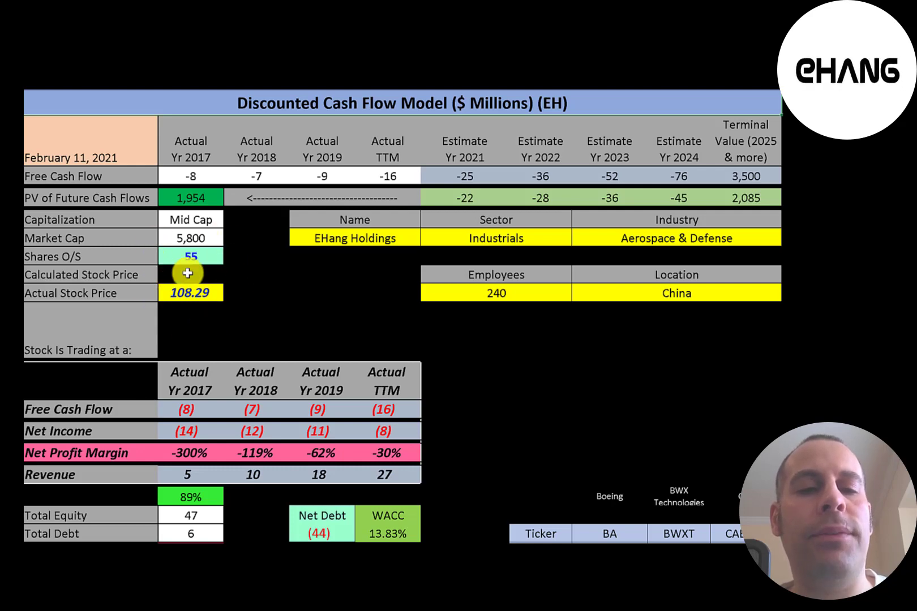
- Scroll past the DCF model to the Actual-year figures and peer ratio comparison table
{"action": "scroll", "scroll_direction": "down", "scroll_amount": 3}
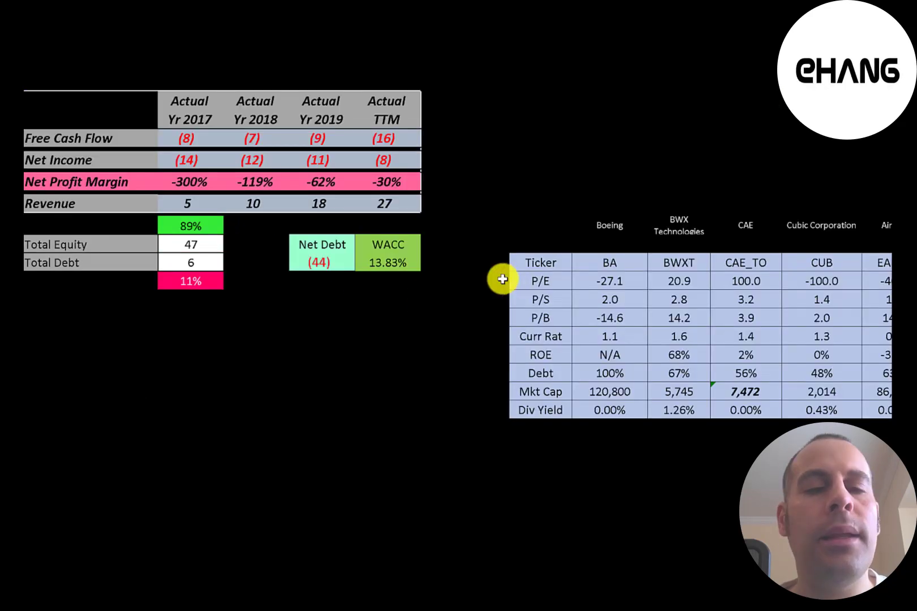
{"action": "mouse_move", "coordinate": [157, 140]}
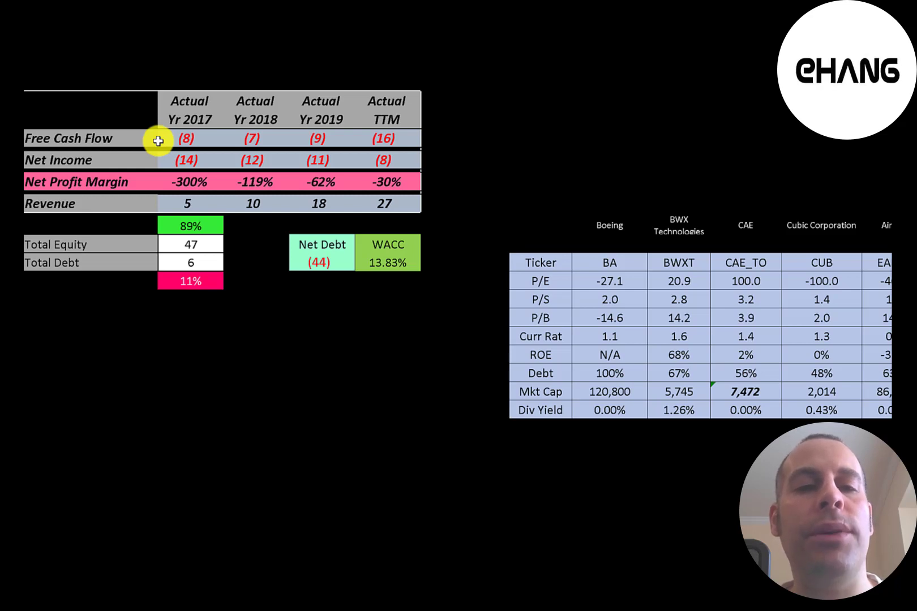
{"action": "mouse_move", "coordinate": [138, 164]}
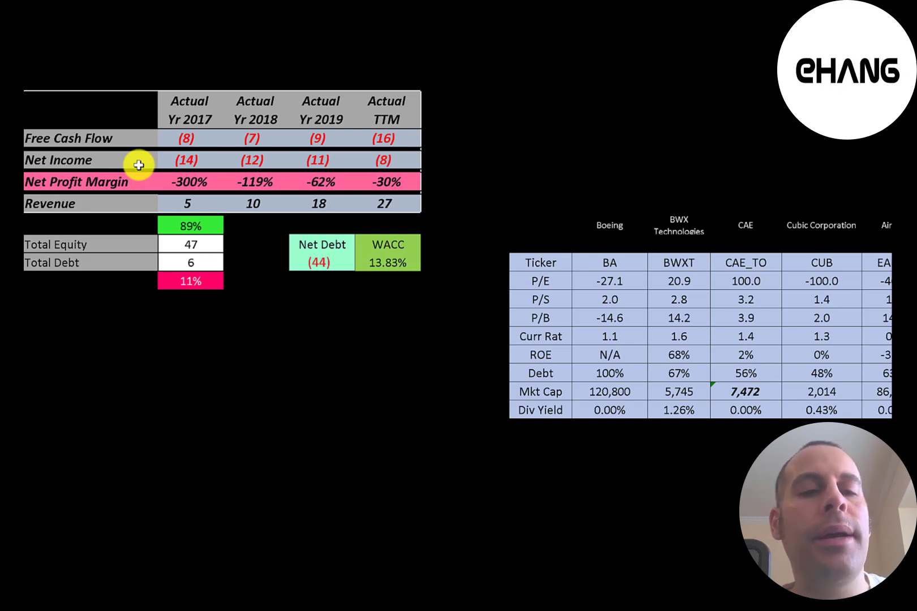
{"action": "mouse_move", "coordinate": [130, 204]}
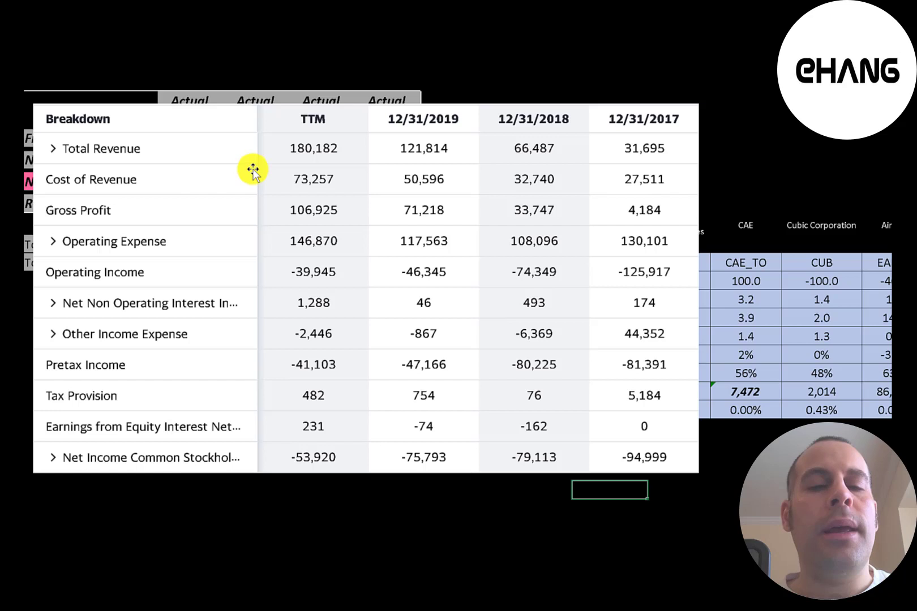
{"action": "mouse_move", "coordinate": [227, 148]}
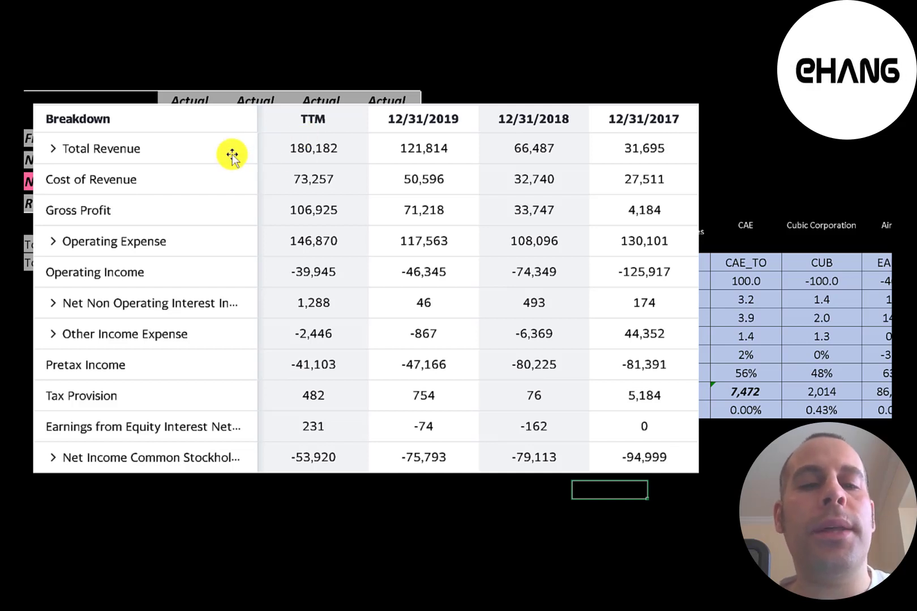
{"action": "mouse_move", "coordinate": [237, 179]}
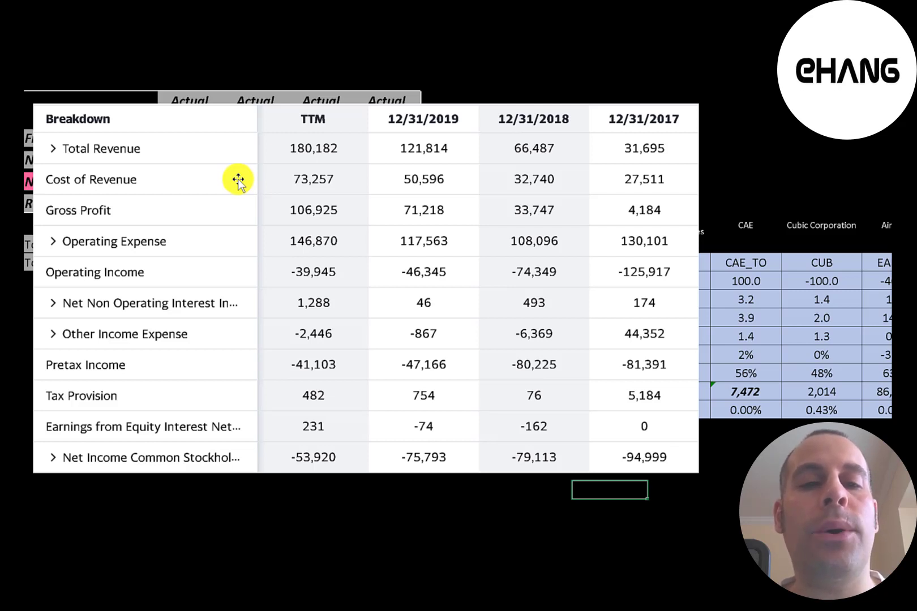
{"action": "mouse_move", "coordinate": [246, 200]}
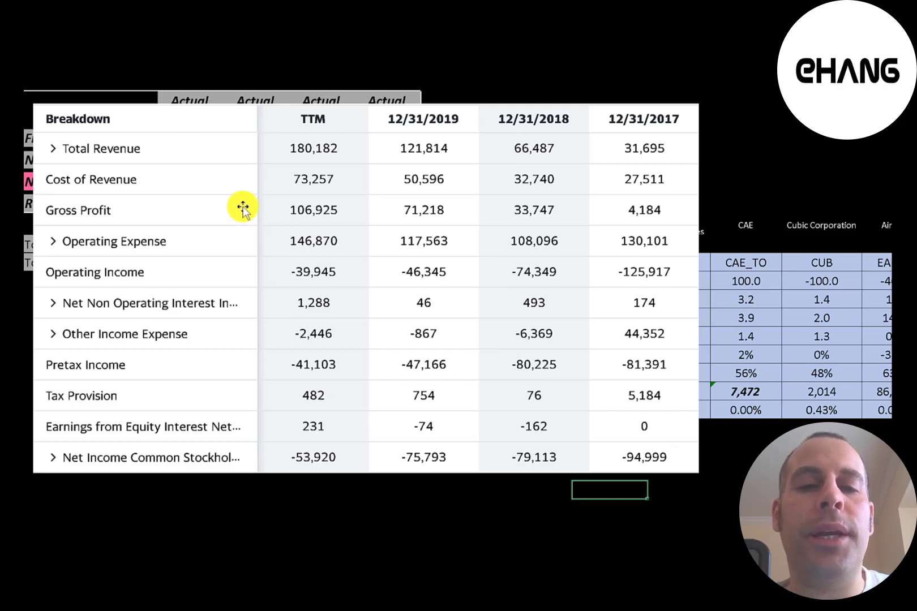
{"action": "mouse_move", "coordinate": [233, 240]}
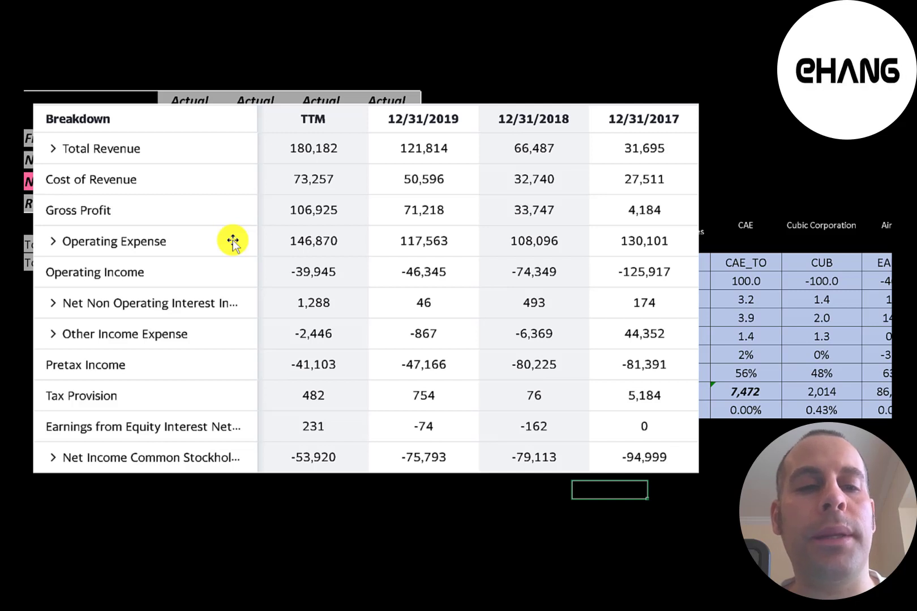
{"action": "mouse_move", "coordinate": [244, 270]}
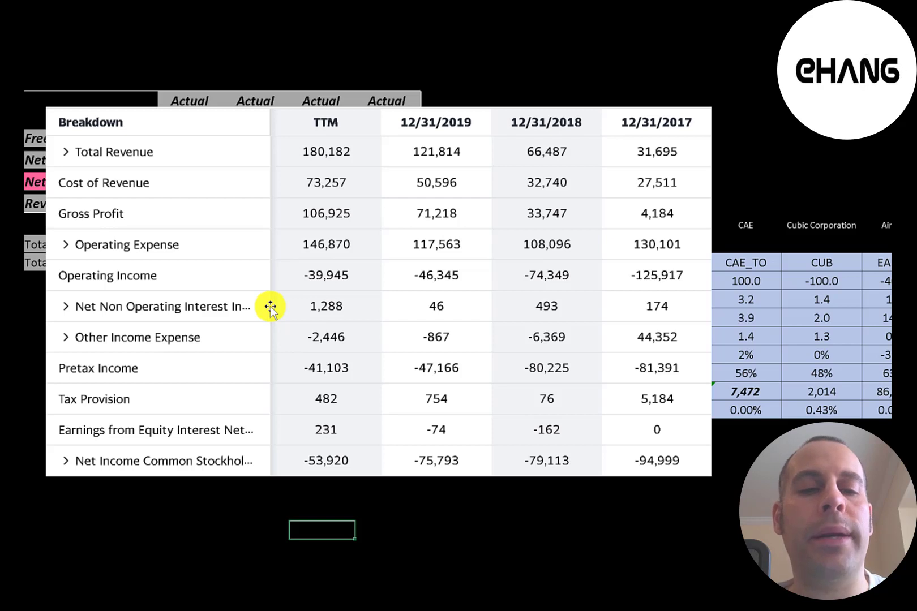
{"action": "mouse_move", "coordinate": [276, 335]}
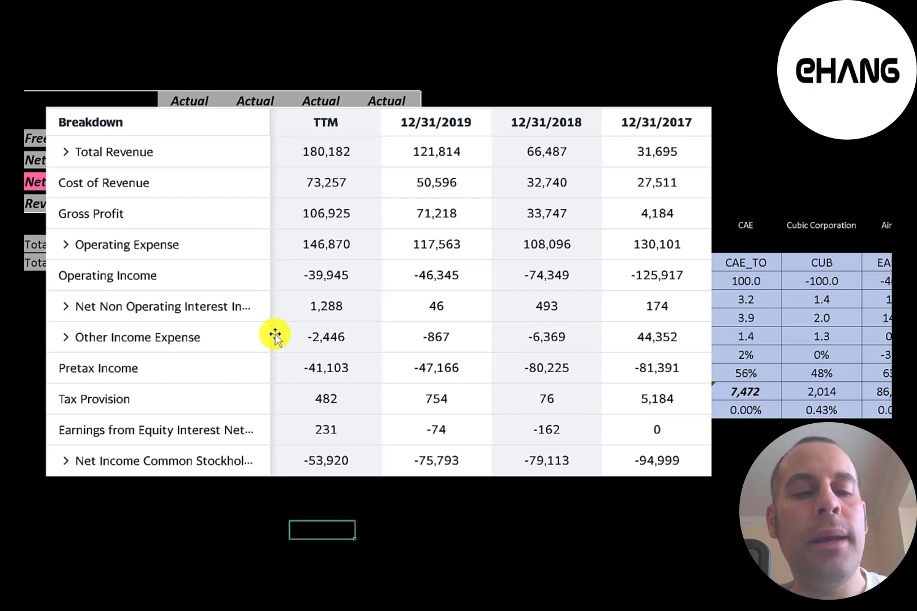
{"action": "mouse_move", "coordinate": [267, 361]}
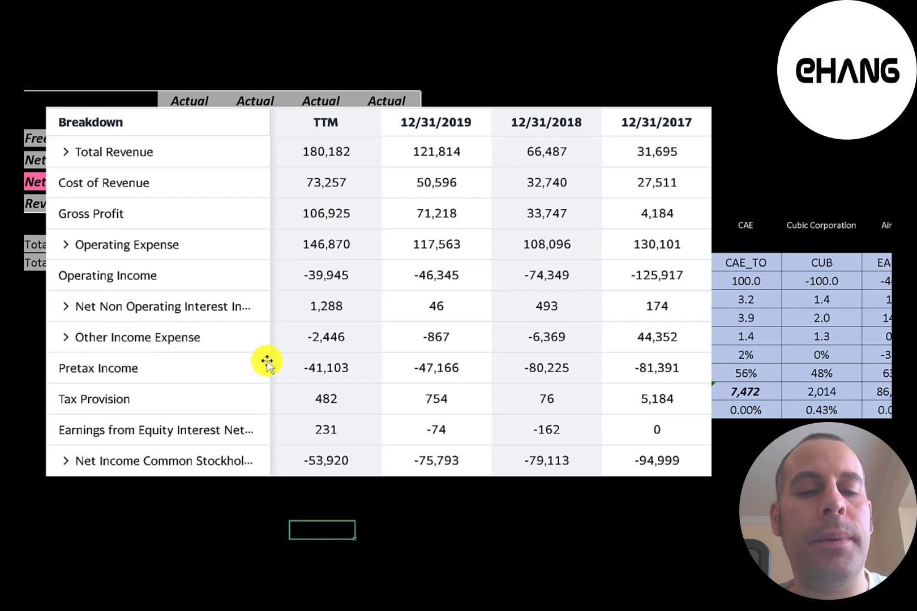
{"action": "mouse_move", "coordinate": [275, 431]}
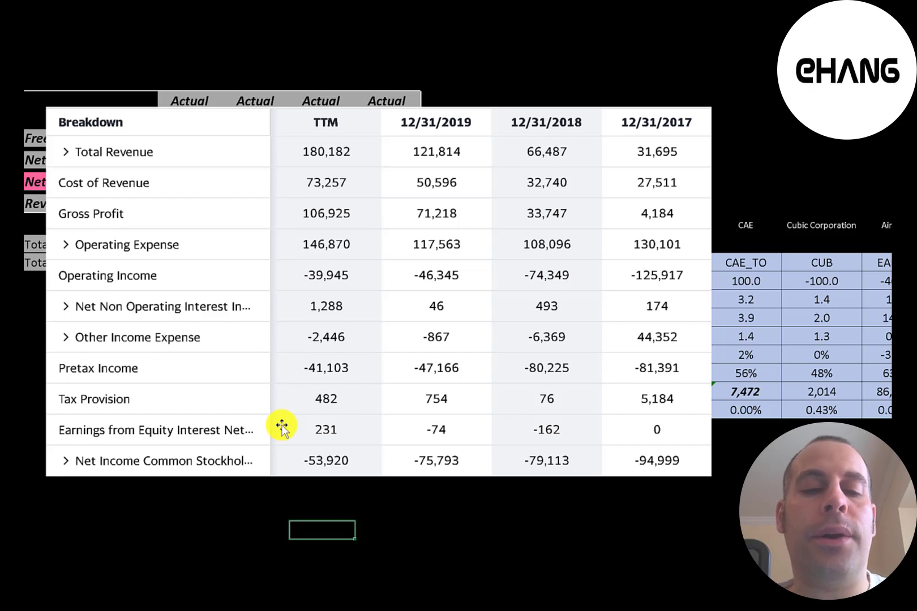
{"action": "mouse_move", "coordinate": [285, 461]}
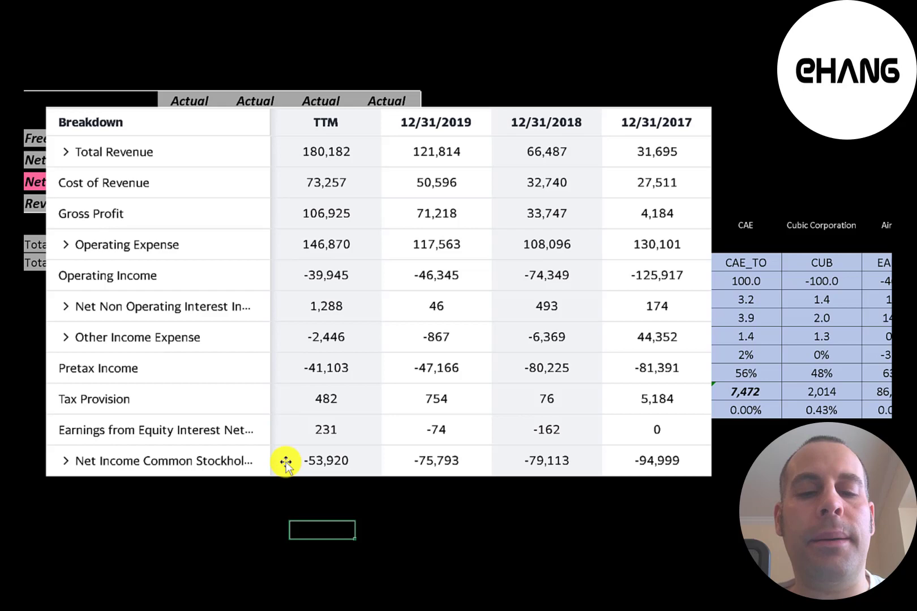
{"action": "mouse_move", "coordinate": [395, 360]}
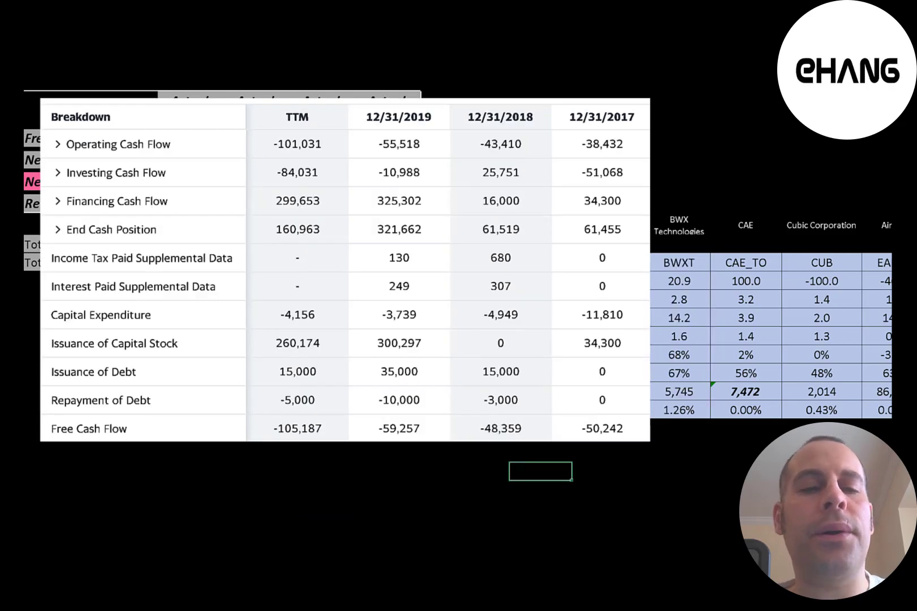
{"action": "mouse_move", "coordinate": [250, 144]}
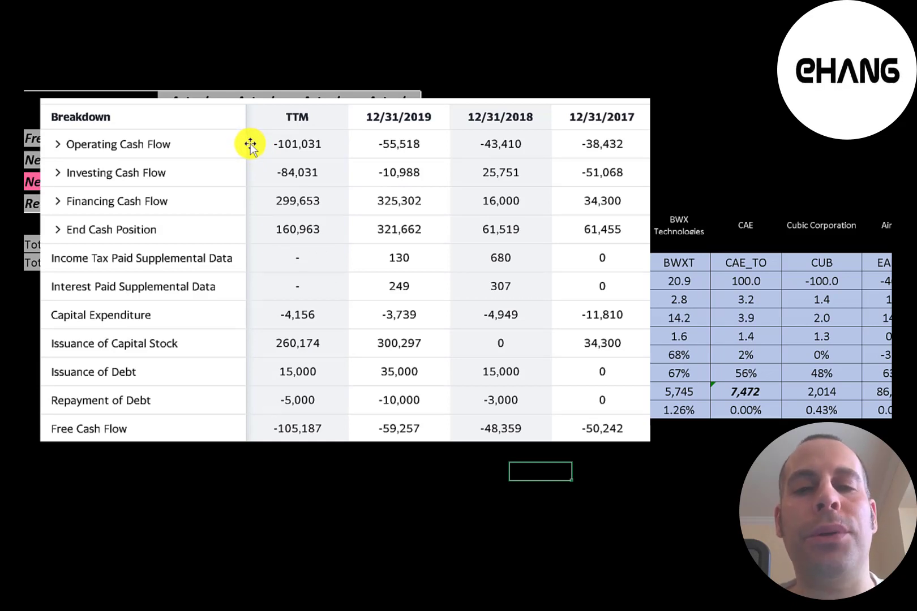
{"action": "mouse_move", "coordinate": [259, 325]}
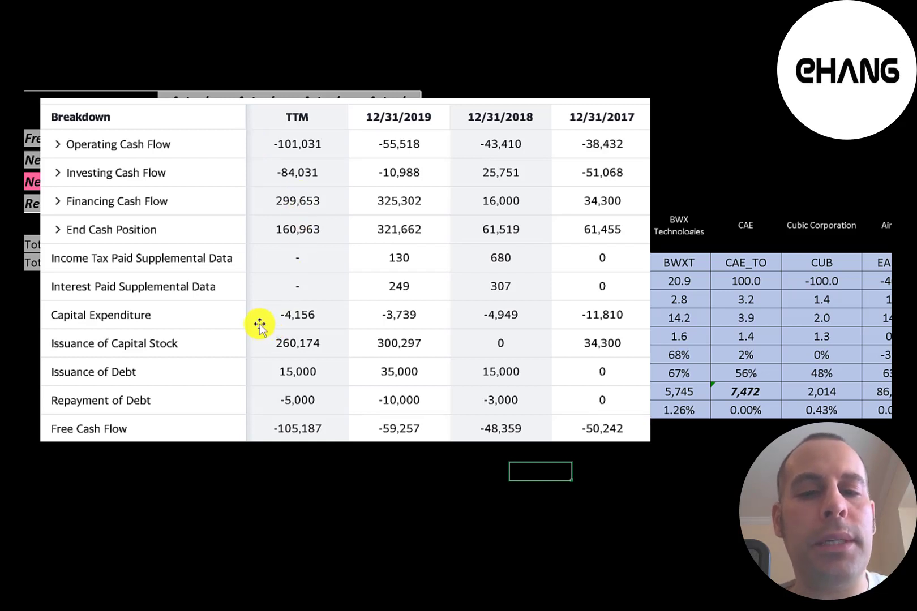
{"action": "mouse_move", "coordinate": [252, 310]}
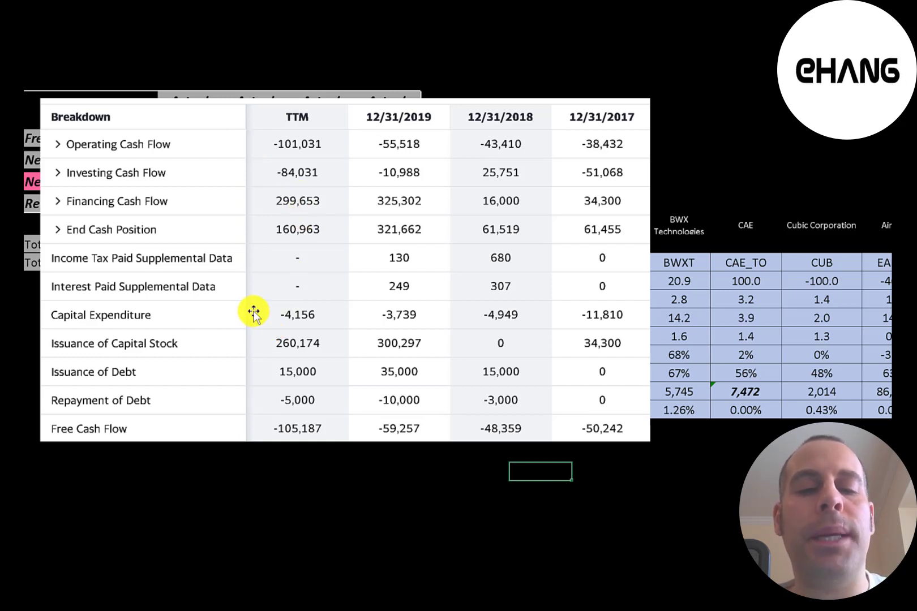
{"action": "mouse_move", "coordinate": [285, 306]}
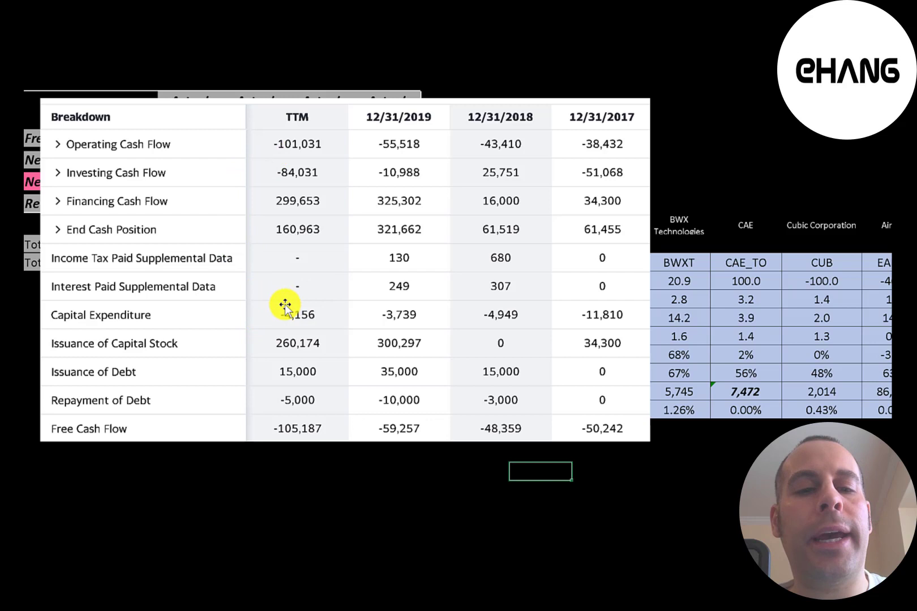
{"action": "mouse_move", "coordinate": [271, 424]}
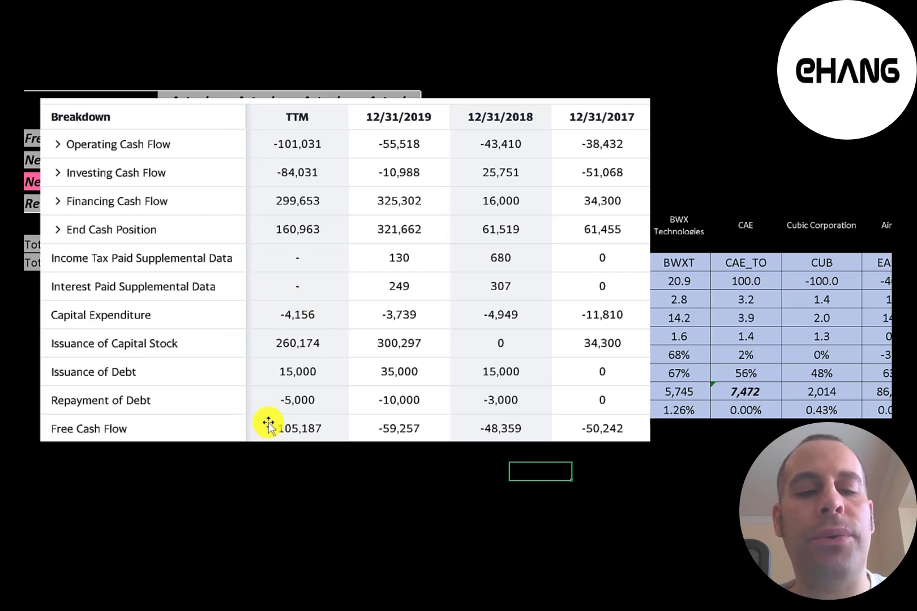
{"action": "mouse_move", "coordinate": [380, 432]}
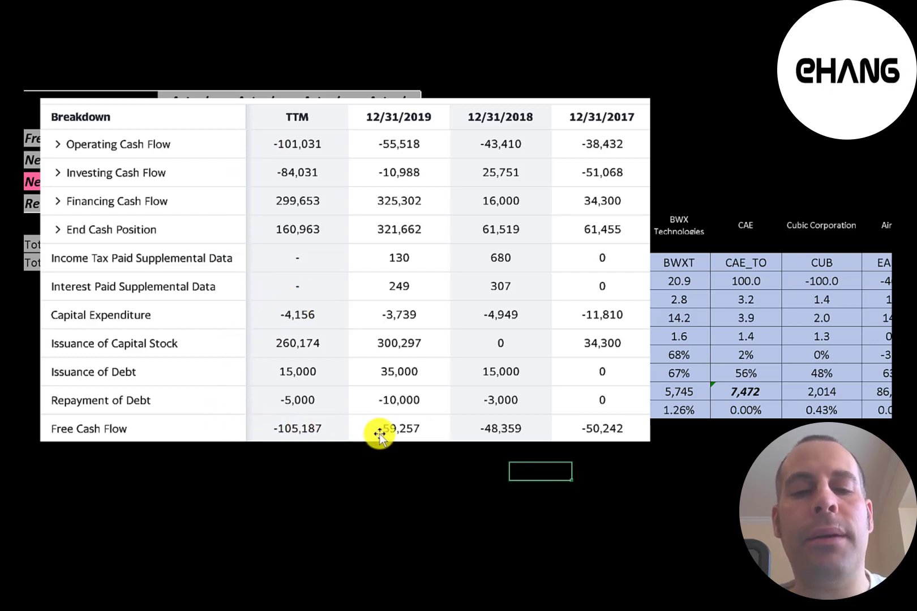
{"action": "mouse_move", "coordinate": [621, 429]}
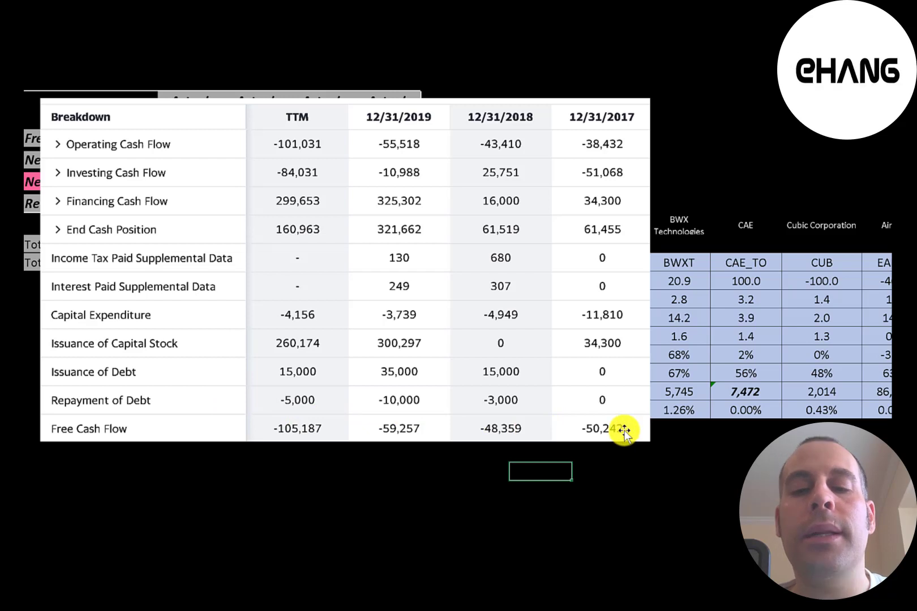
{"action": "mouse_move", "coordinate": [602, 343]}
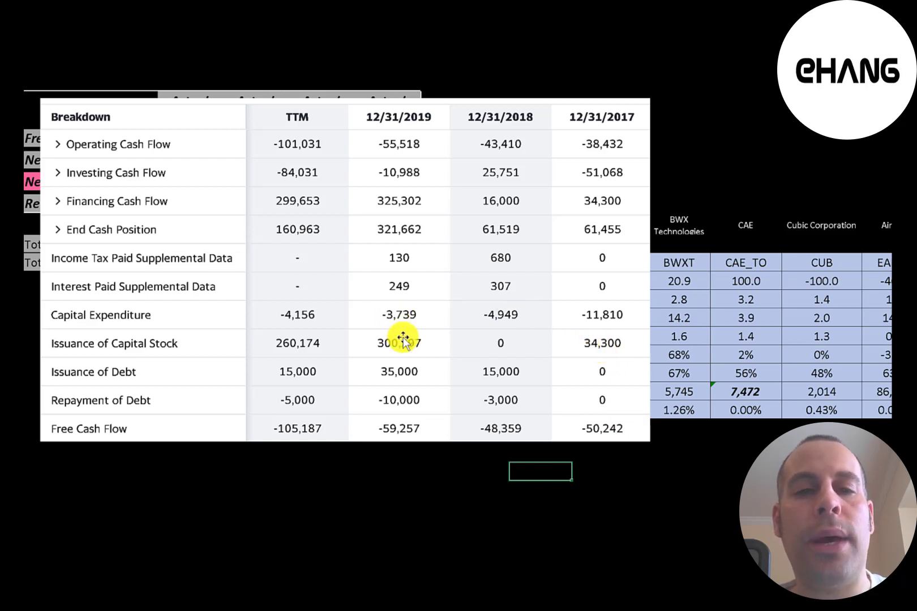
{"action": "mouse_move", "coordinate": [287, 343]}
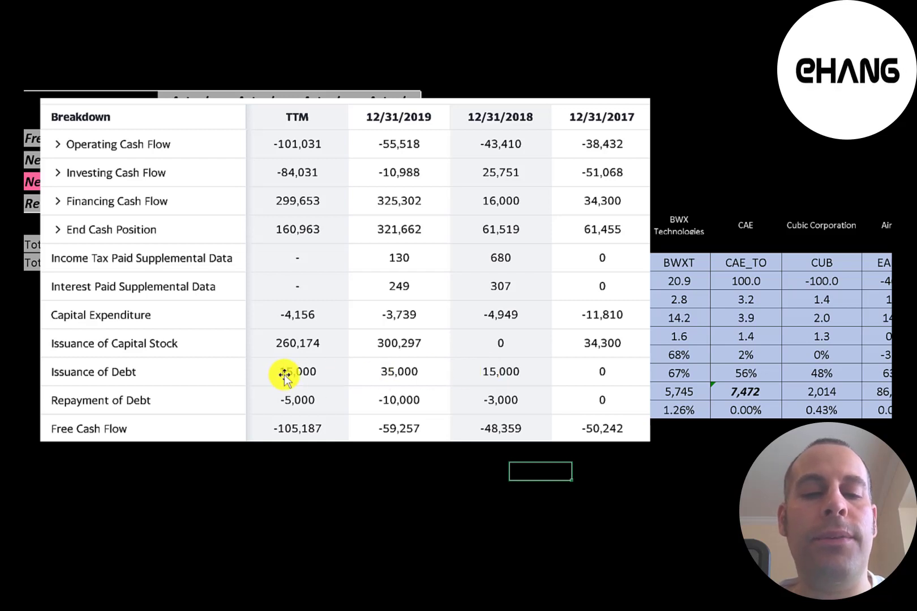
{"action": "mouse_move", "coordinate": [397, 405]}
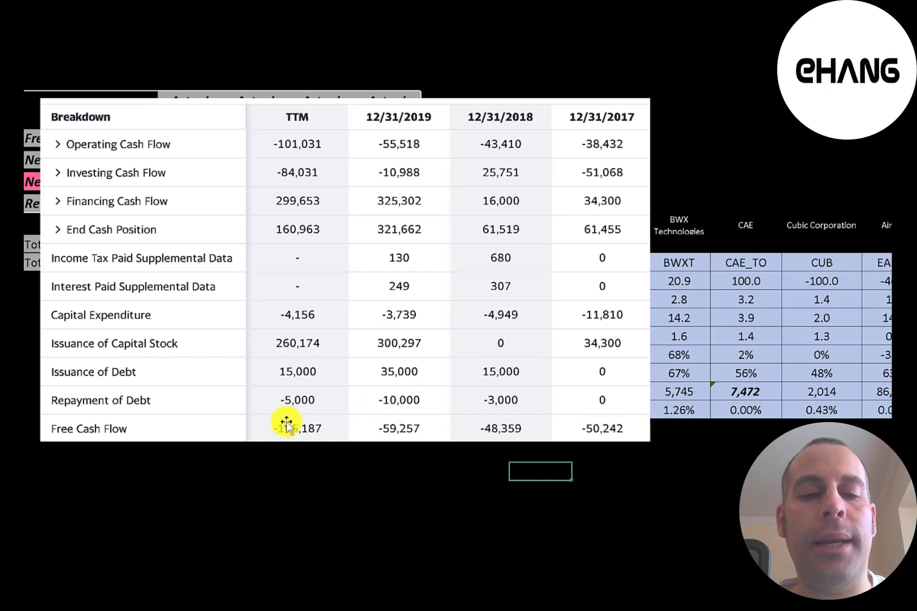
{"action": "left_click", "coordinate": [57, 144]}
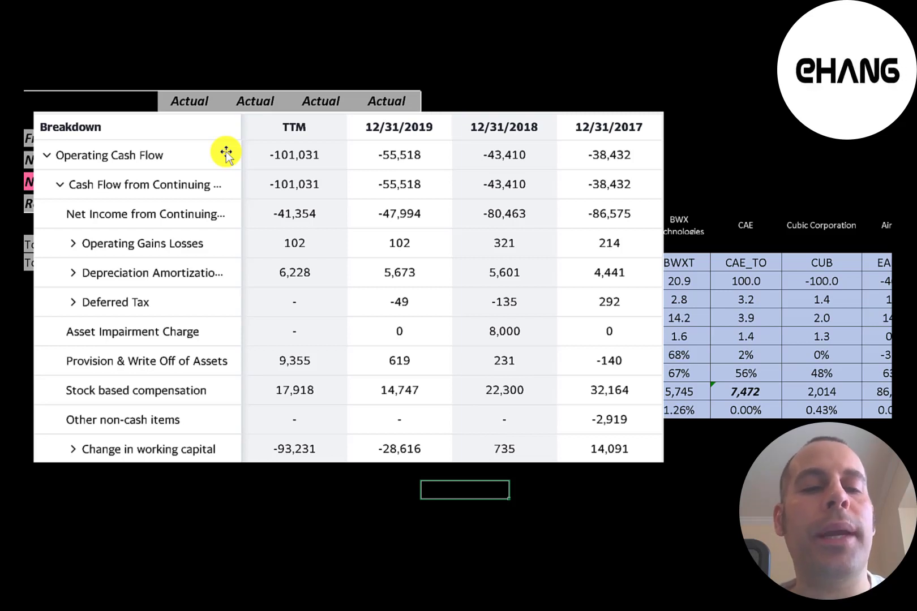
{"action": "mouse_move", "coordinate": [262, 214]}
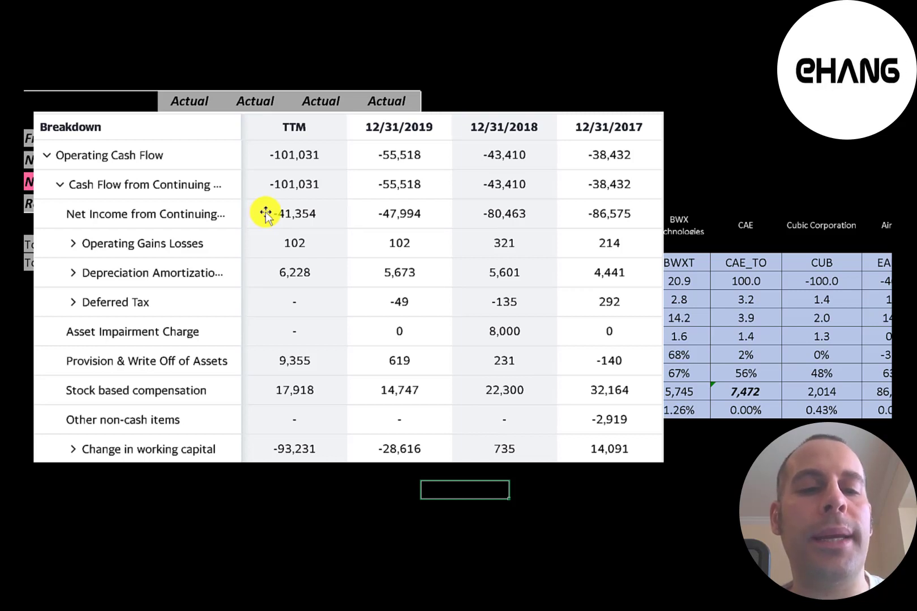
{"action": "mouse_move", "coordinate": [264, 275]}
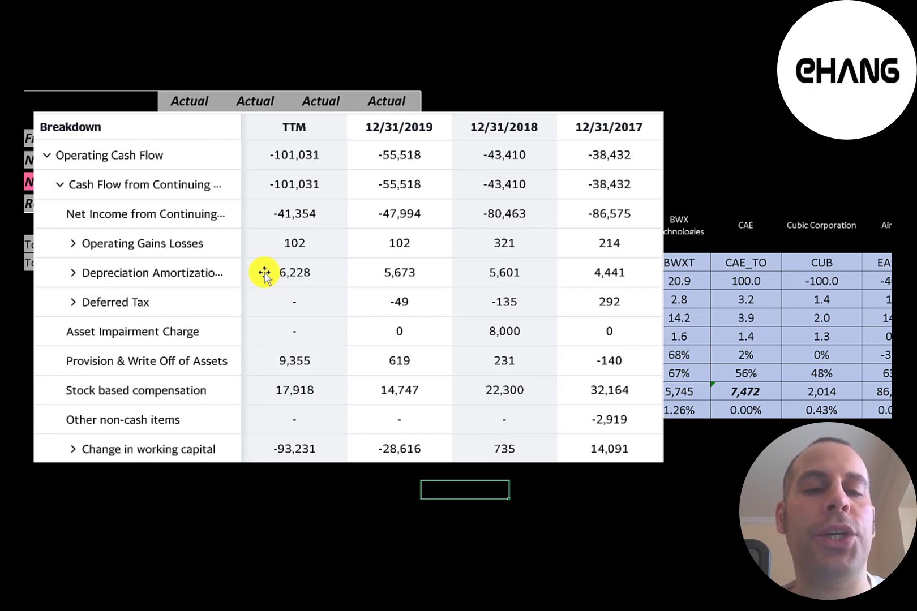
{"action": "mouse_move", "coordinate": [268, 390]}
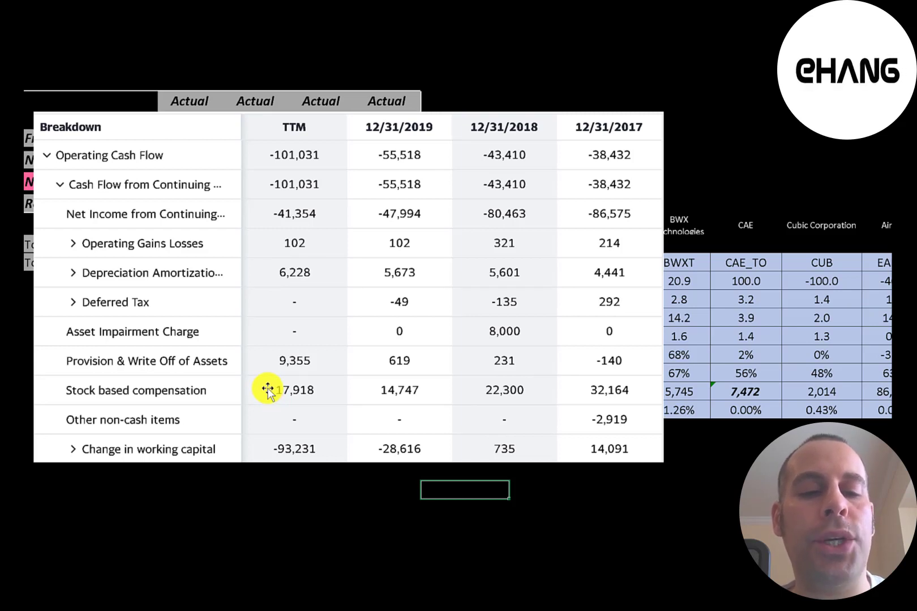
{"action": "mouse_move", "coordinate": [262, 448]}
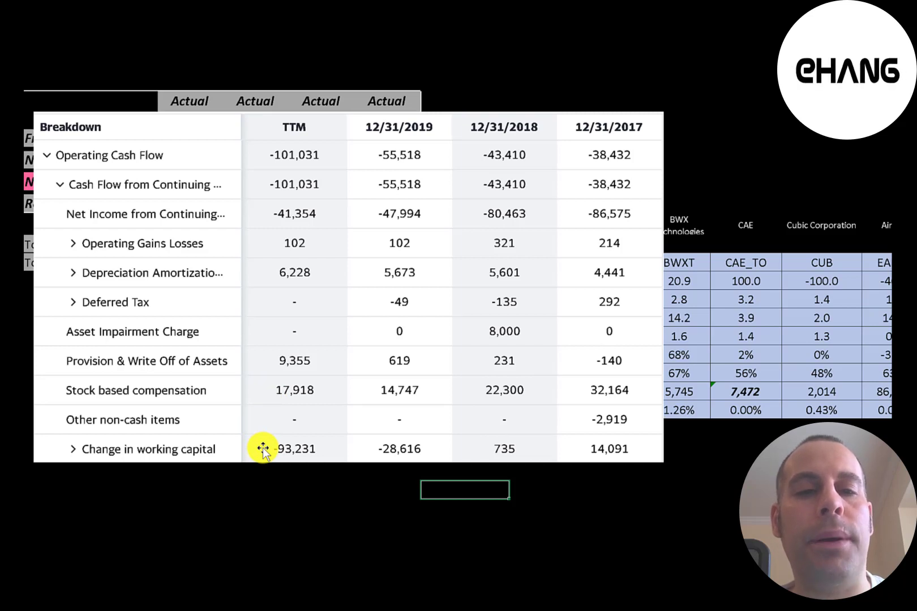
{"action": "mouse_move", "coordinate": [261, 210]}
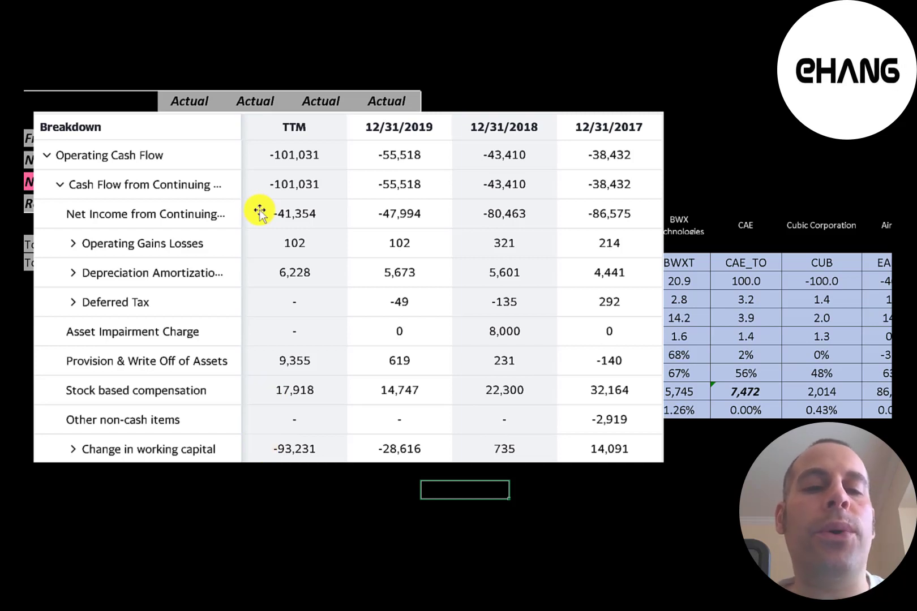
{"action": "mouse_move", "coordinate": [251, 160]}
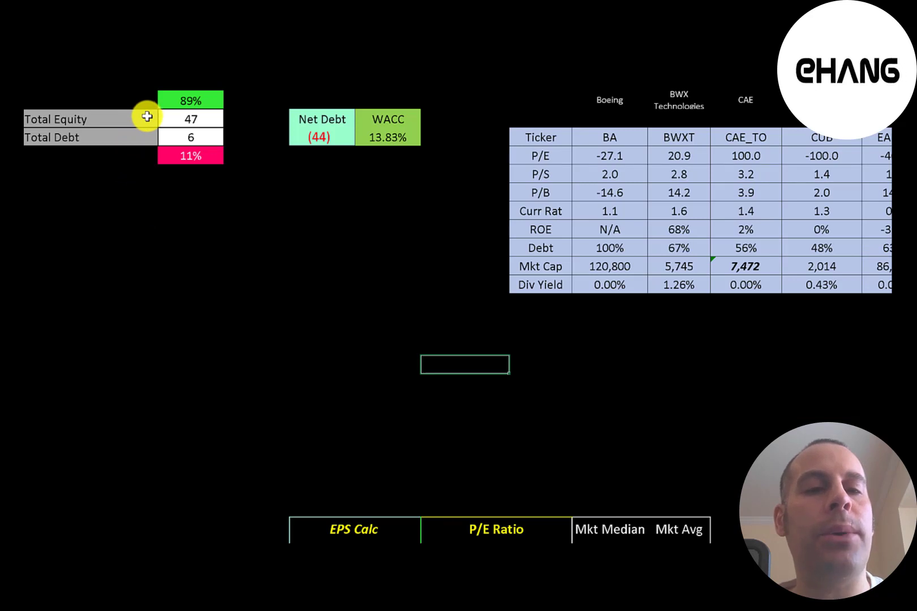
{"action": "mouse_move", "coordinate": [145, 140]}
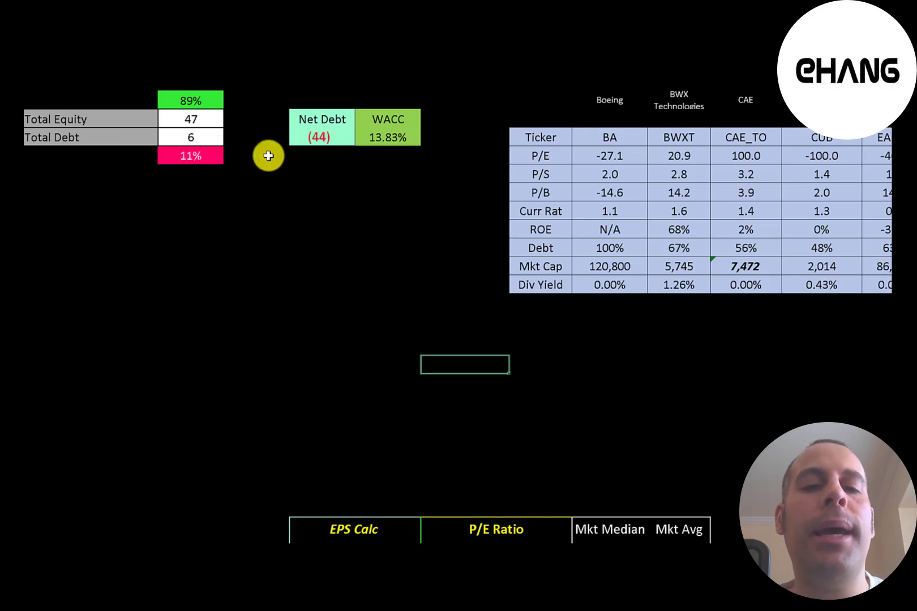
{"action": "mouse_move", "coordinate": [298, 136]}
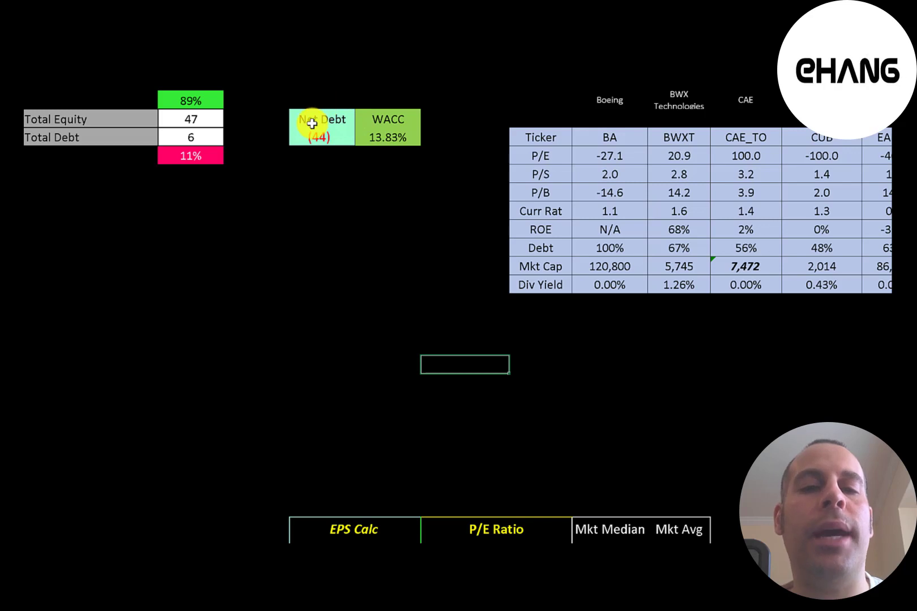
{"action": "mouse_move", "coordinate": [400, 111]}
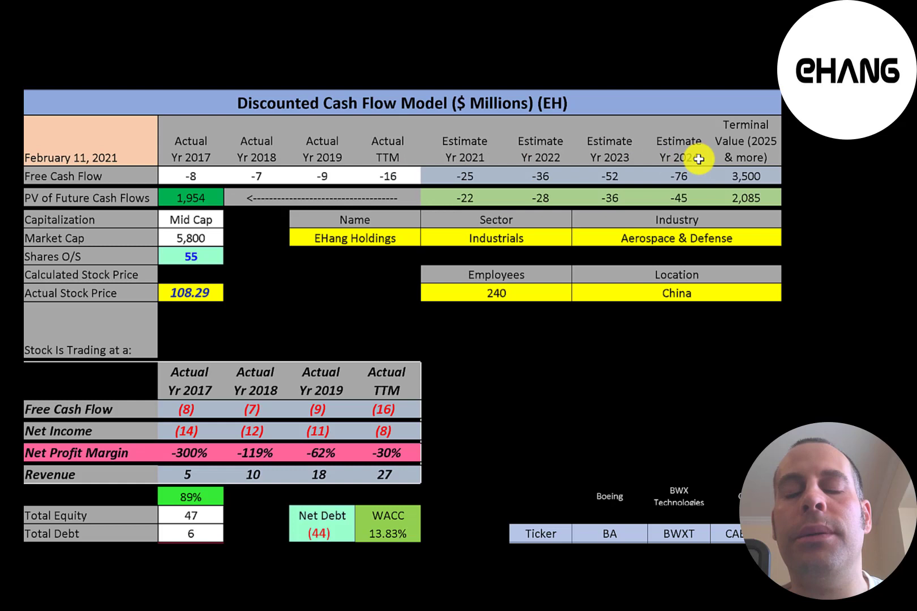
{"action": "mouse_move", "coordinate": [814, 160]}
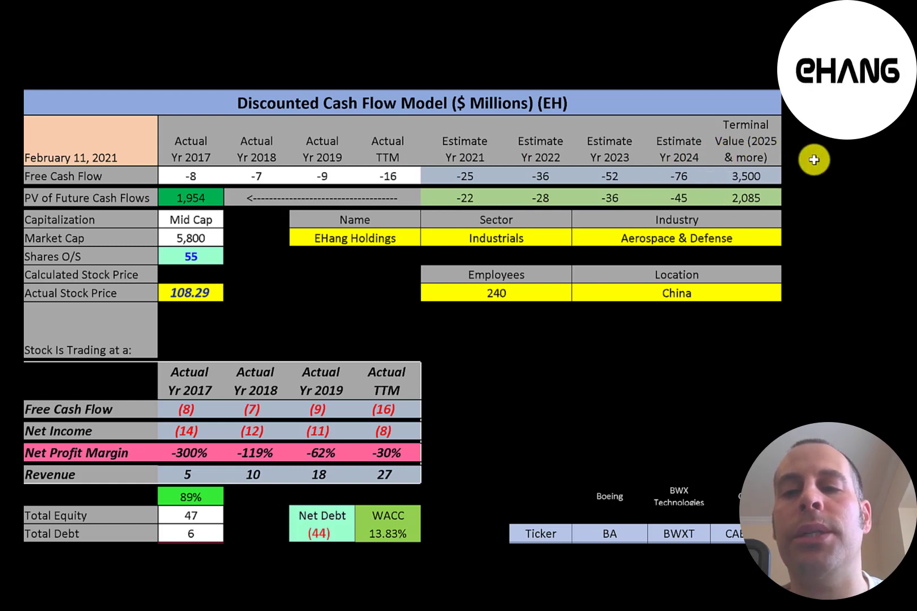
{"action": "mouse_move", "coordinate": [708, 167]}
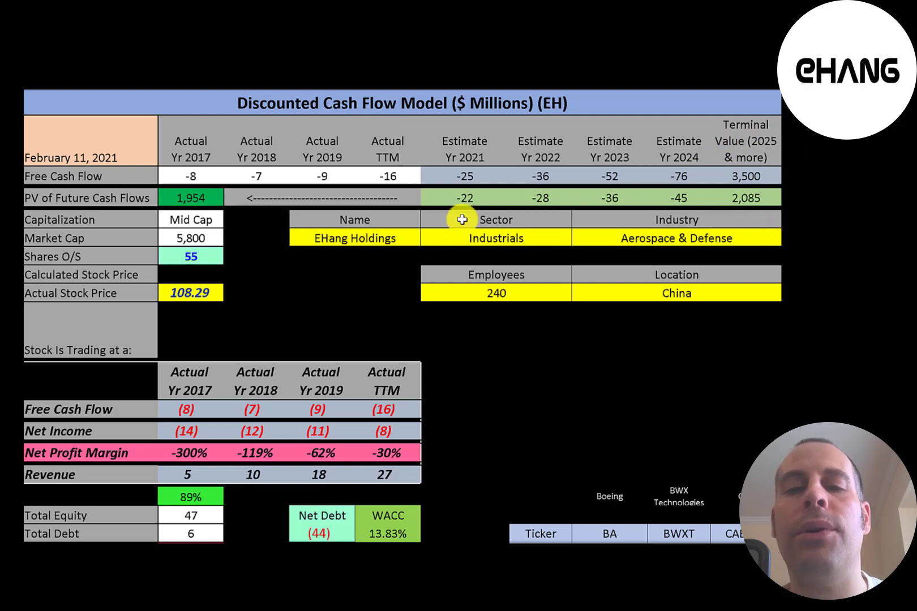
{"action": "mouse_move", "coordinate": [613, 175]}
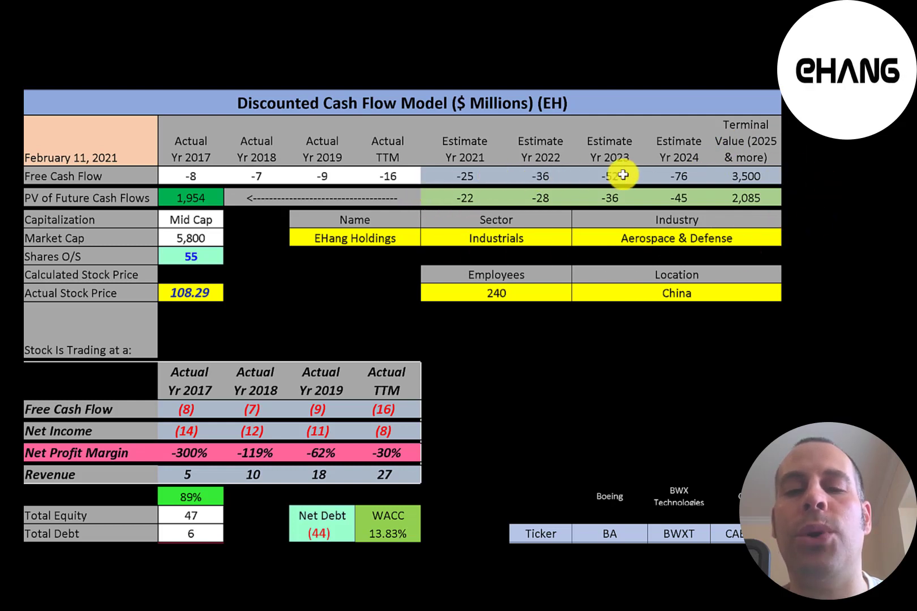
{"action": "mouse_move", "coordinate": [99, 226]}
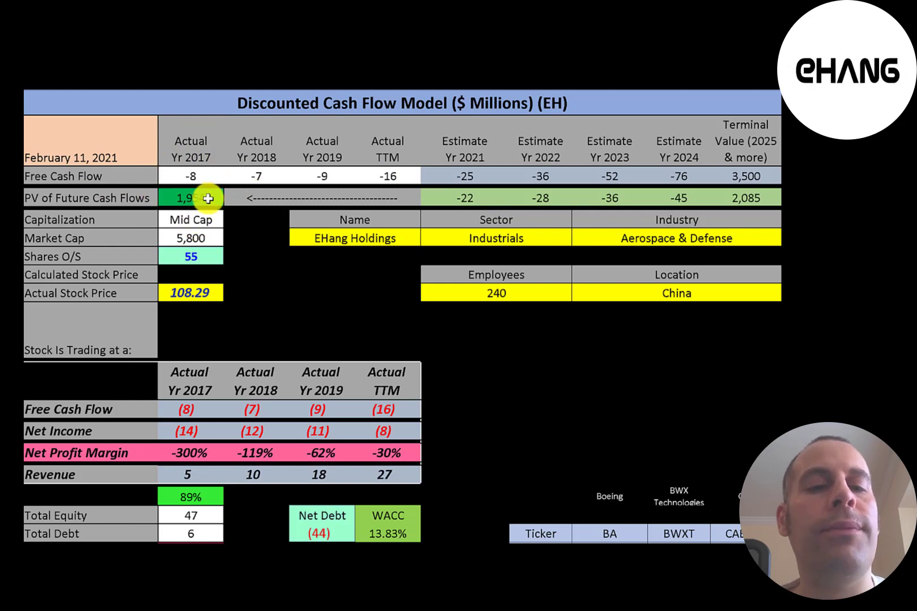
{"action": "mouse_move", "coordinate": [472, 381]}
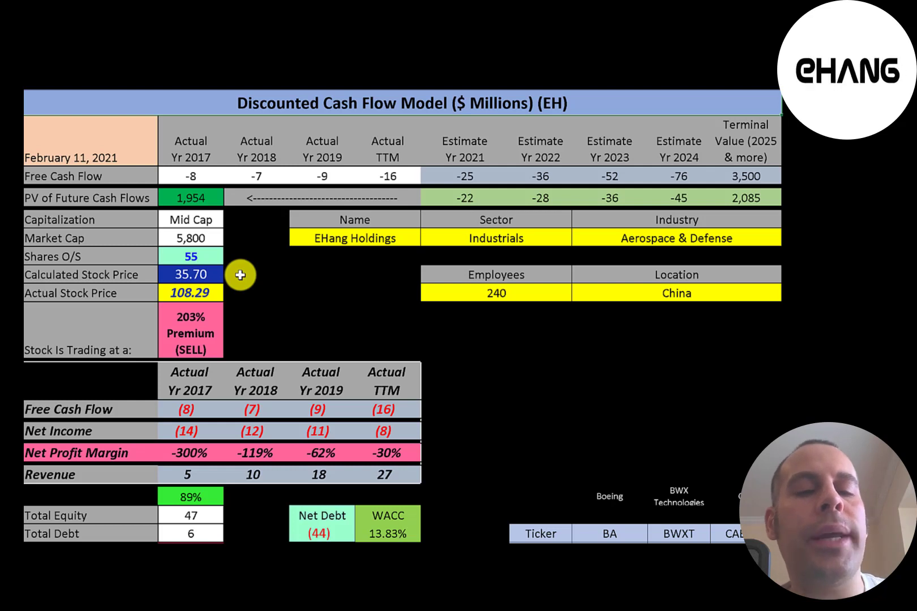
{"action": "mouse_move", "coordinate": [246, 291]}
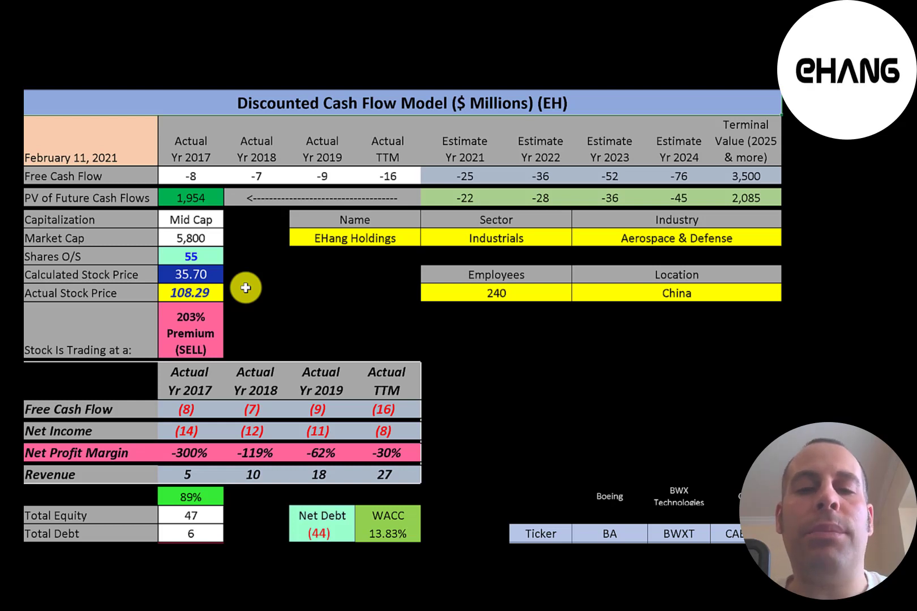
{"action": "mouse_move", "coordinate": [691, 130]}
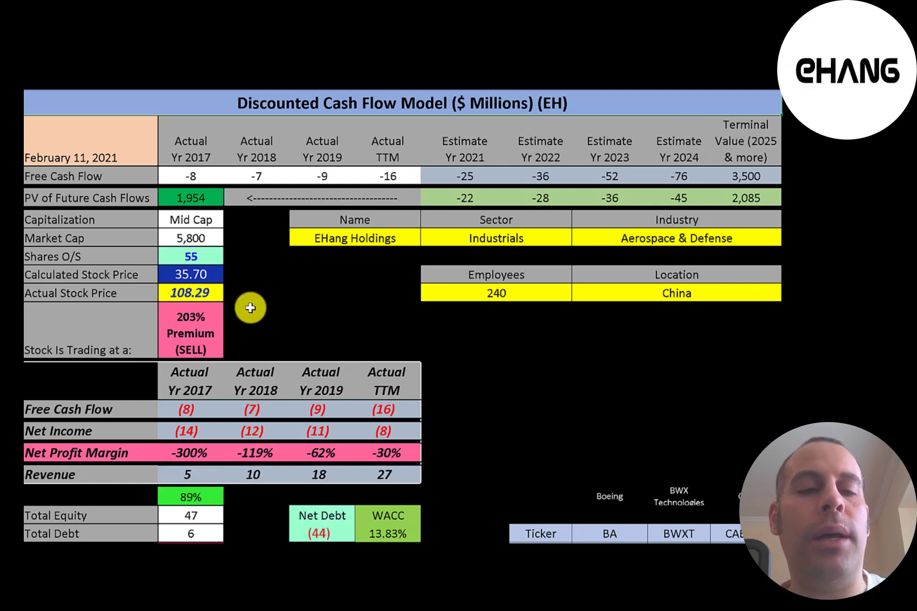
{"action": "mouse_move", "coordinate": [401, 455]}
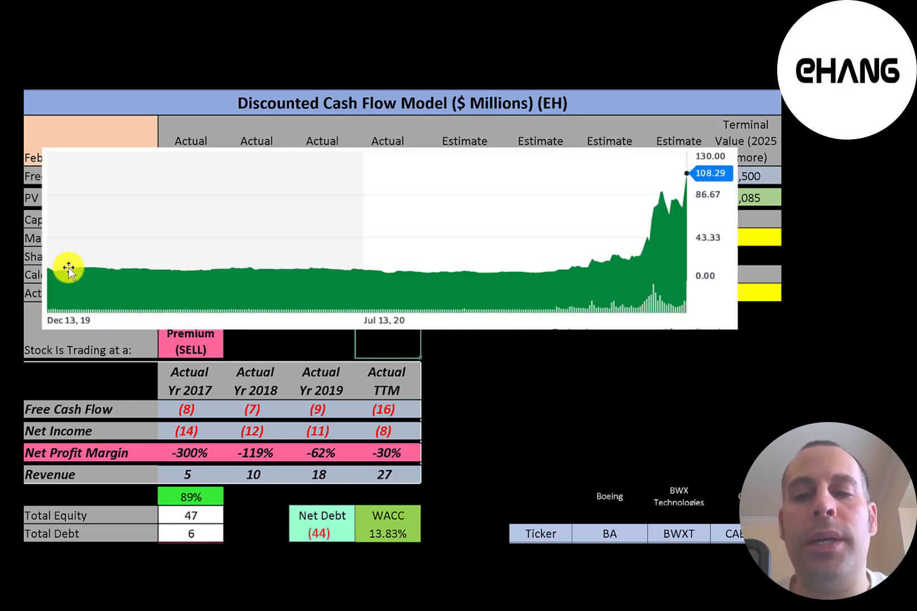
{"action": "mouse_move", "coordinate": [637, 257]}
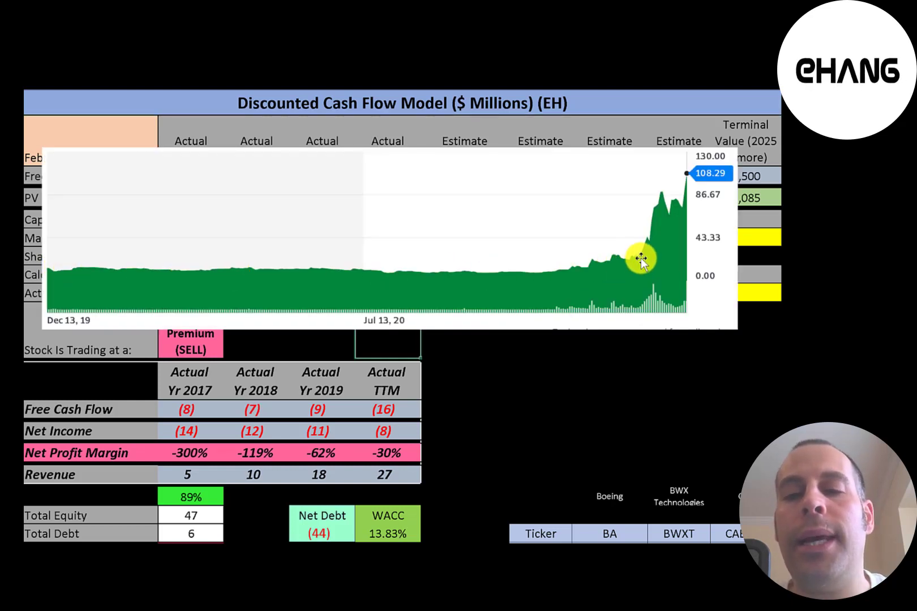
{"action": "mouse_move", "coordinate": [693, 196]}
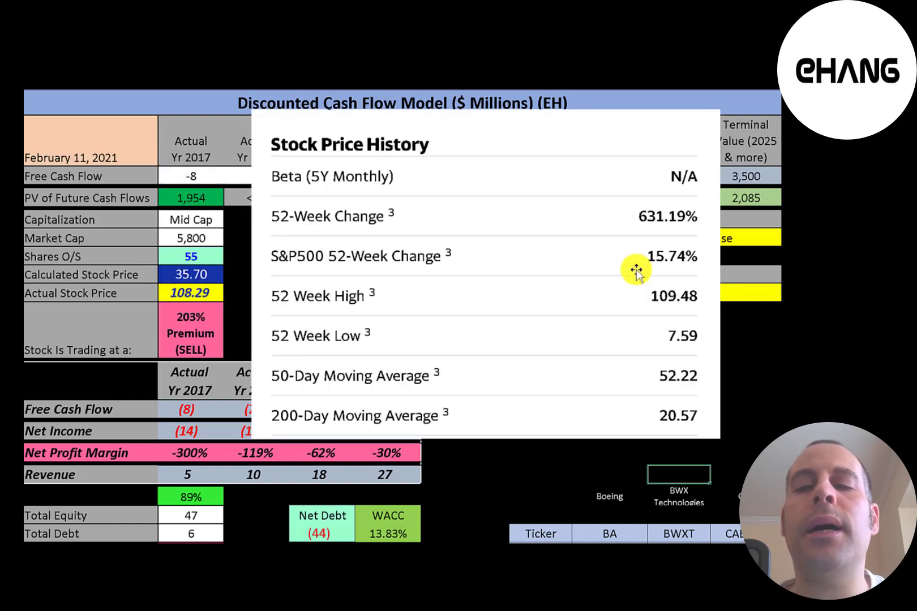
{"action": "mouse_move", "coordinate": [664, 239]}
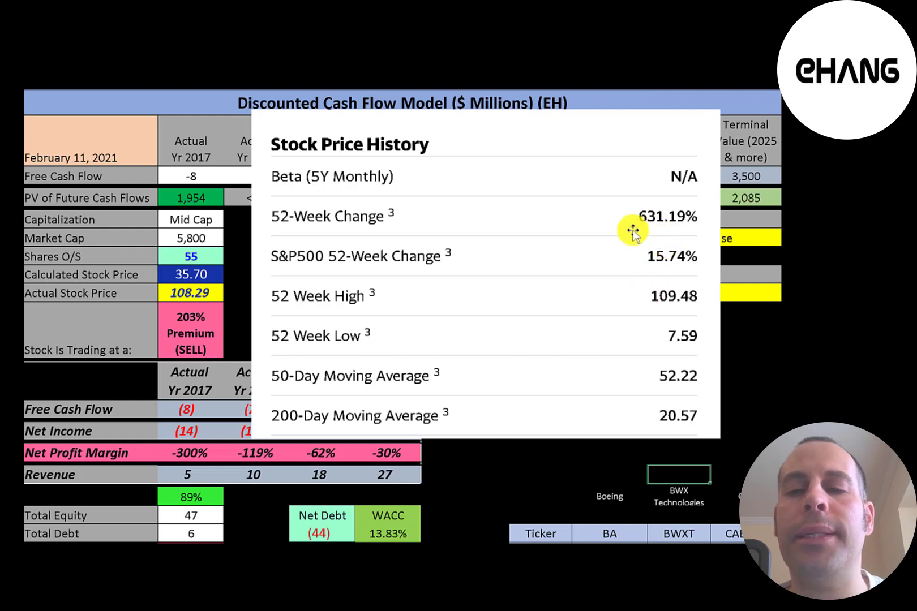
{"action": "mouse_move", "coordinate": [637, 316]}
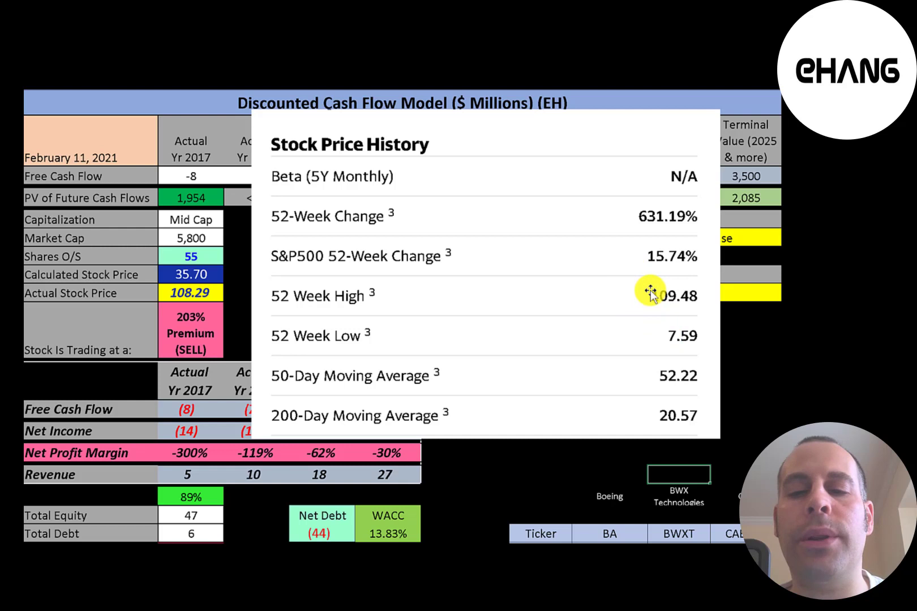
{"action": "mouse_move", "coordinate": [631, 372]}
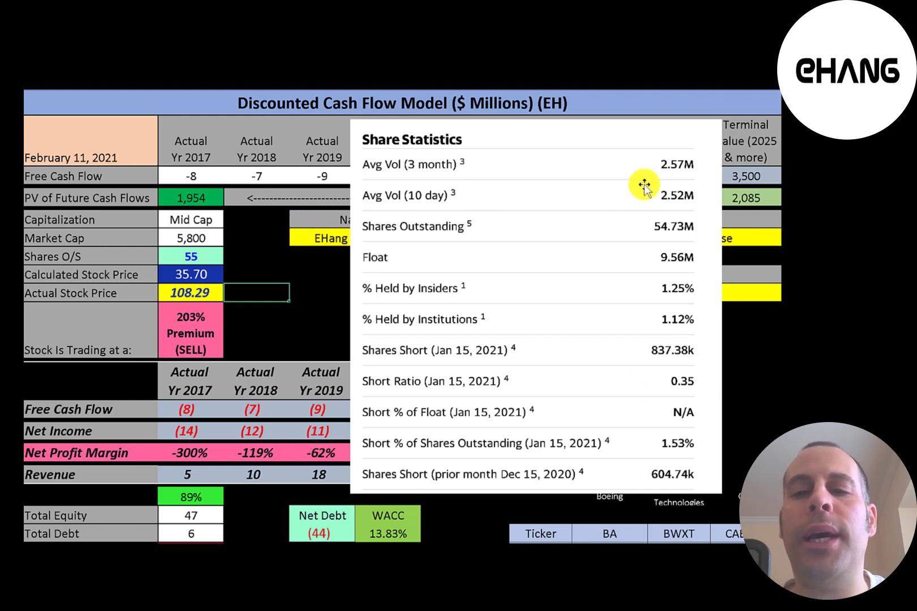
{"action": "mouse_move", "coordinate": [646, 233]}
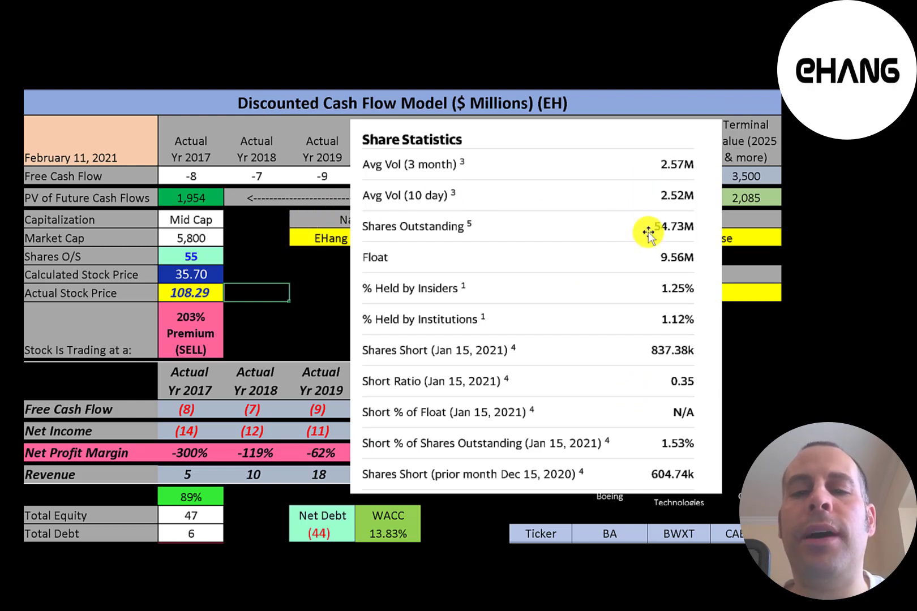
{"action": "mouse_move", "coordinate": [646, 249]}
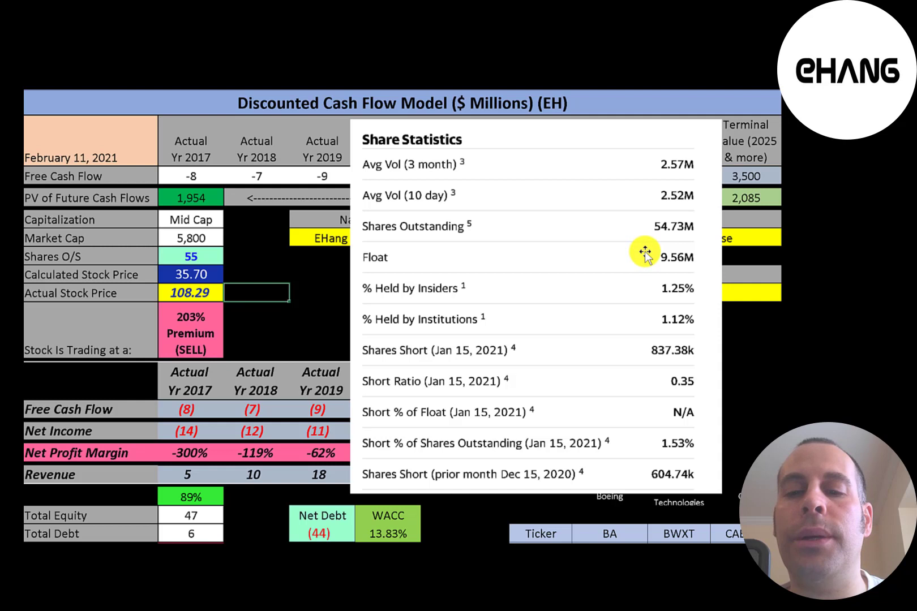
{"action": "mouse_move", "coordinate": [712, 426]}
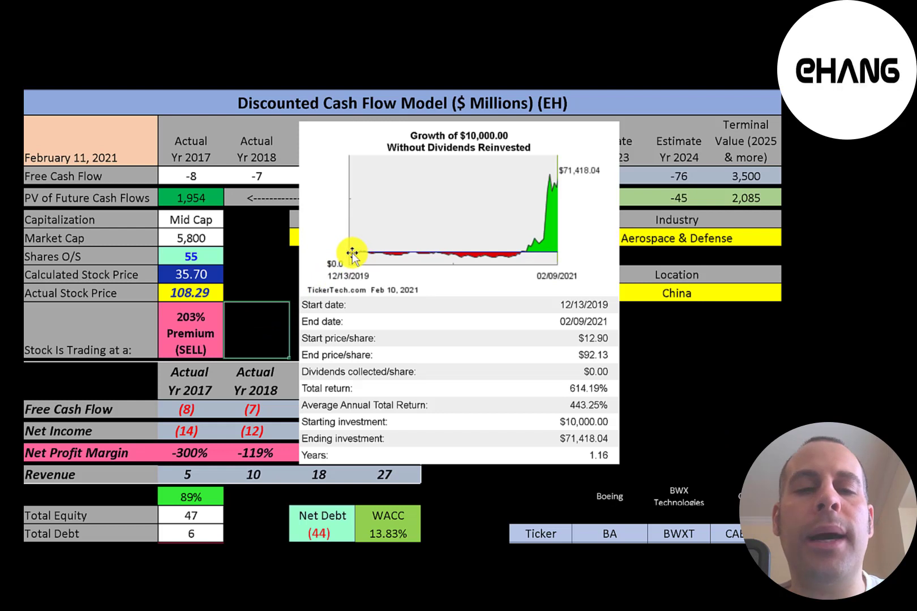
{"action": "mouse_move", "coordinate": [436, 254]}
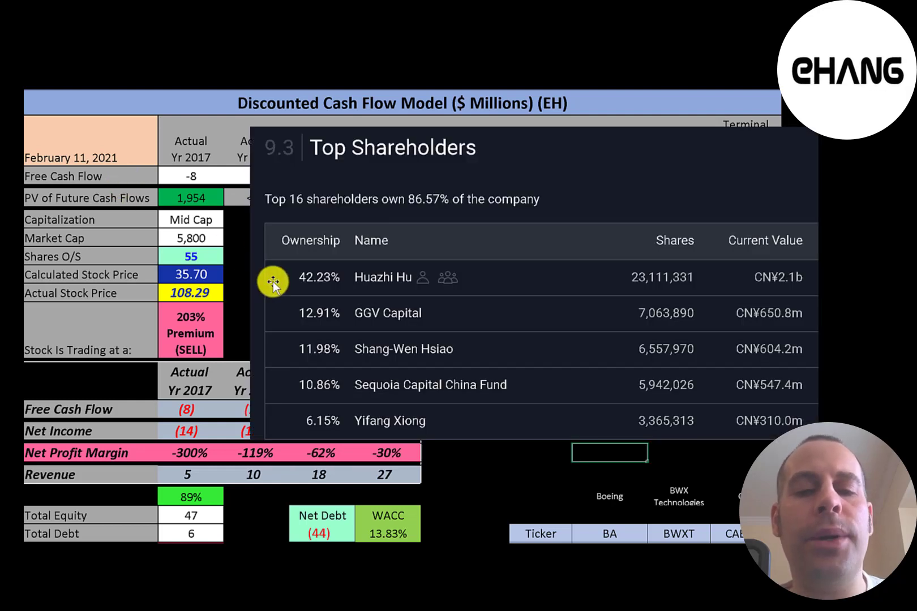
{"action": "mouse_move", "coordinate": [375, 317]}
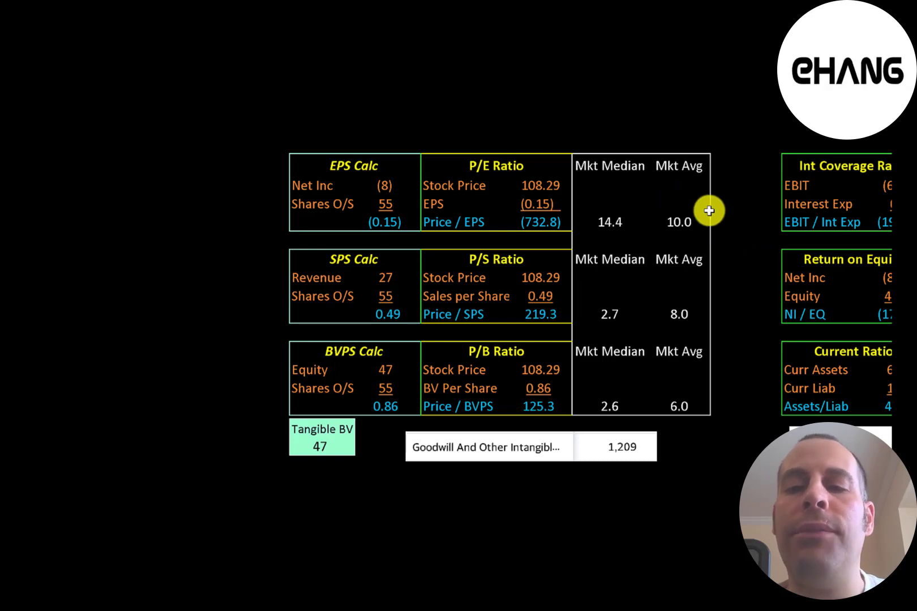
{"action": "mouse_move", "coordinate": [620, 219]}
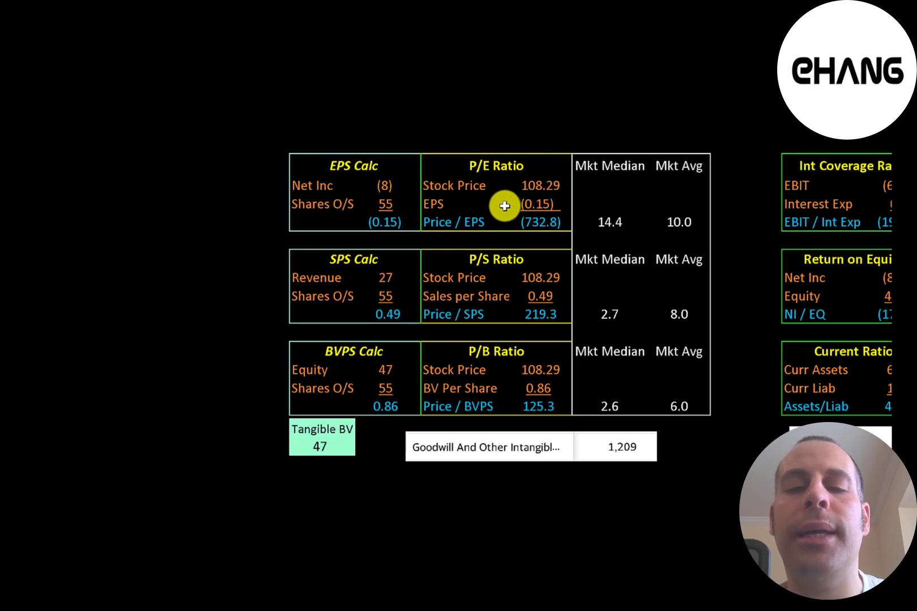
{"action": "mouse_move", "coordinate": [346, 215]}
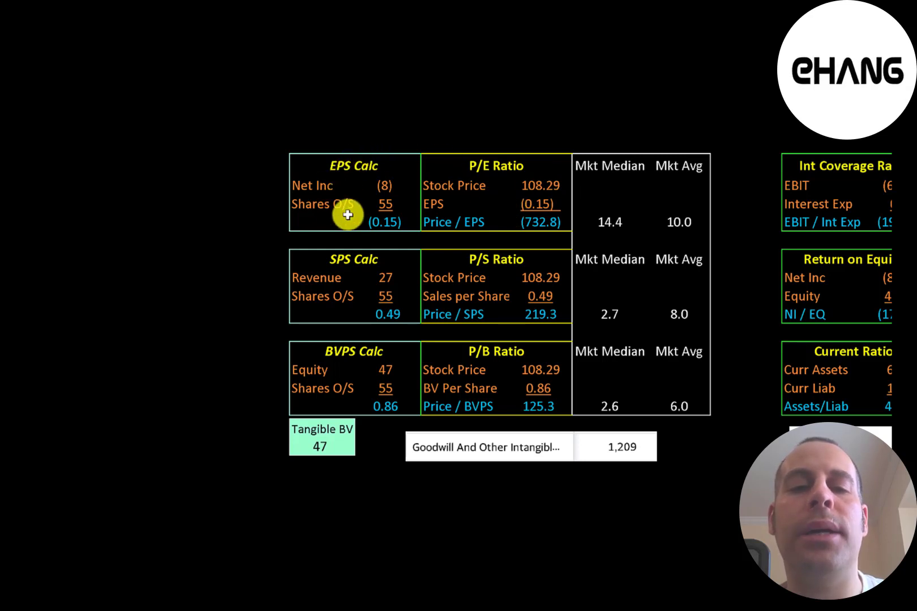
{"action": "mouse_move", "coordinate": [363, 187]}
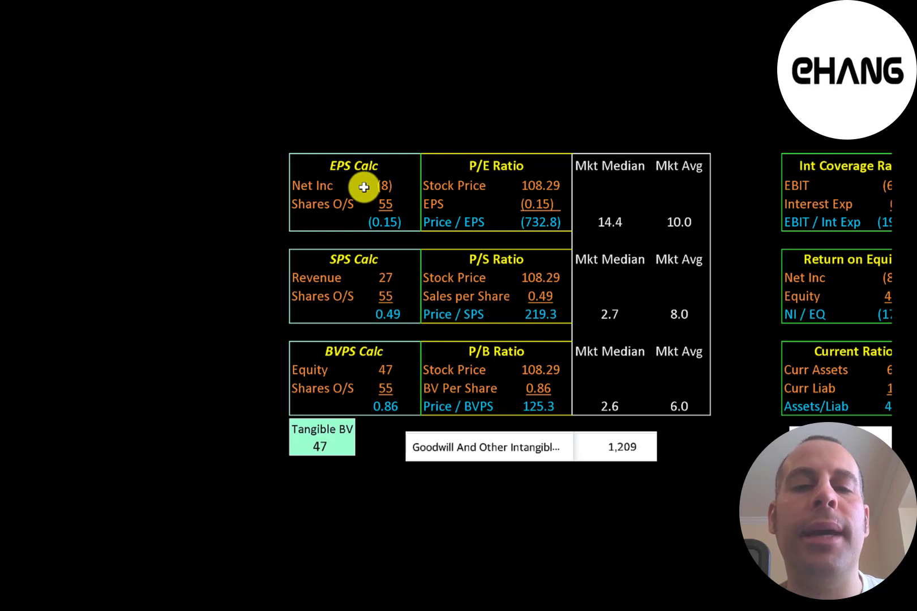
{"action": "mouse_move", "coordinate": [520, 229]}
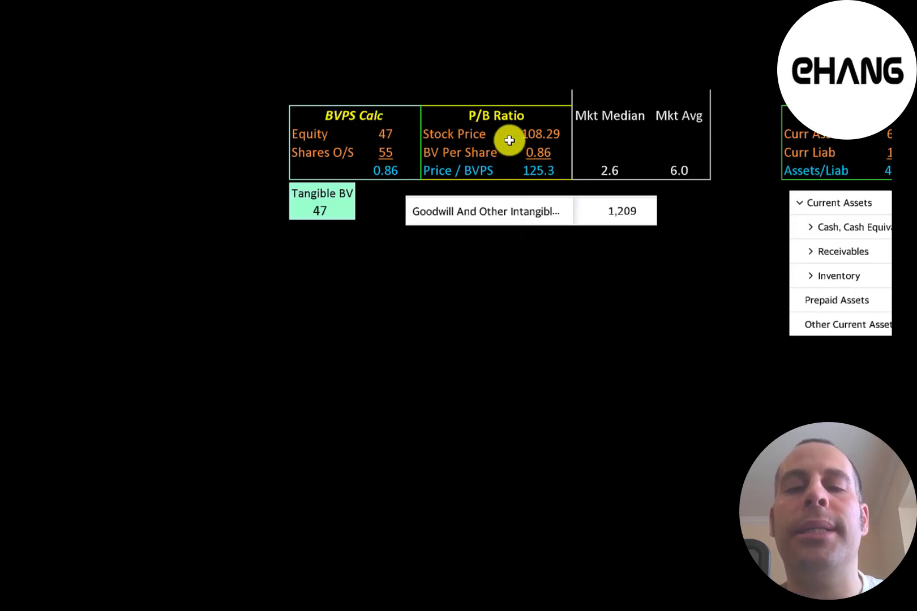
{"action": "mouse_move", "coordinate": [511, 158]}
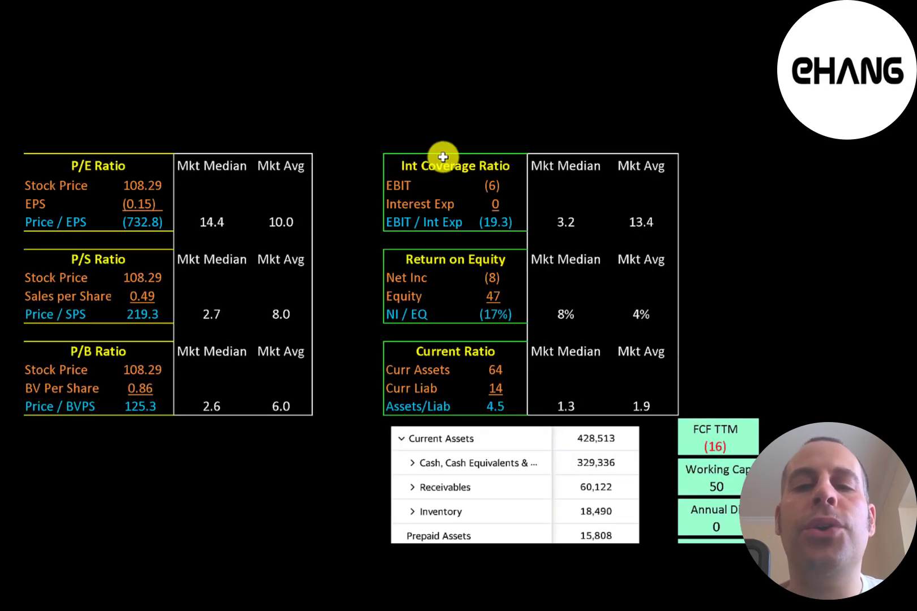
{"action": "mouse_move", "coordinate": [488, 205]}
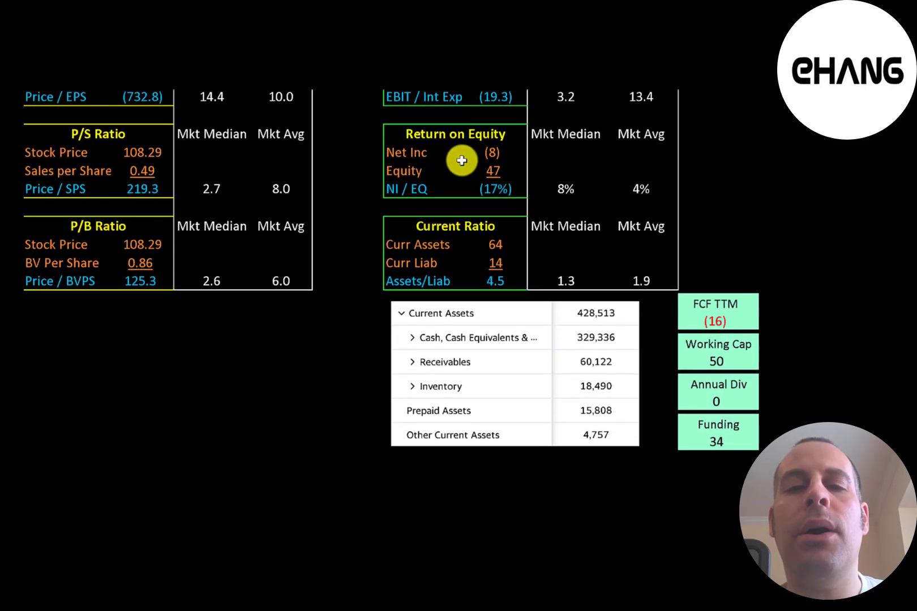
{"action": "mouse_move", "coordinate": [472, 171]}
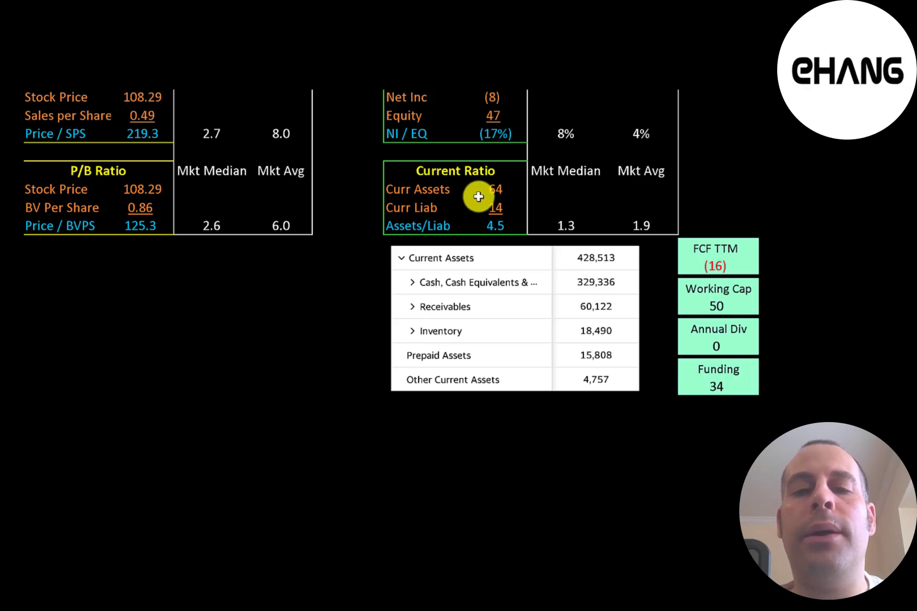
{"action": "mouse_move", "coordinate": [559, 289]}
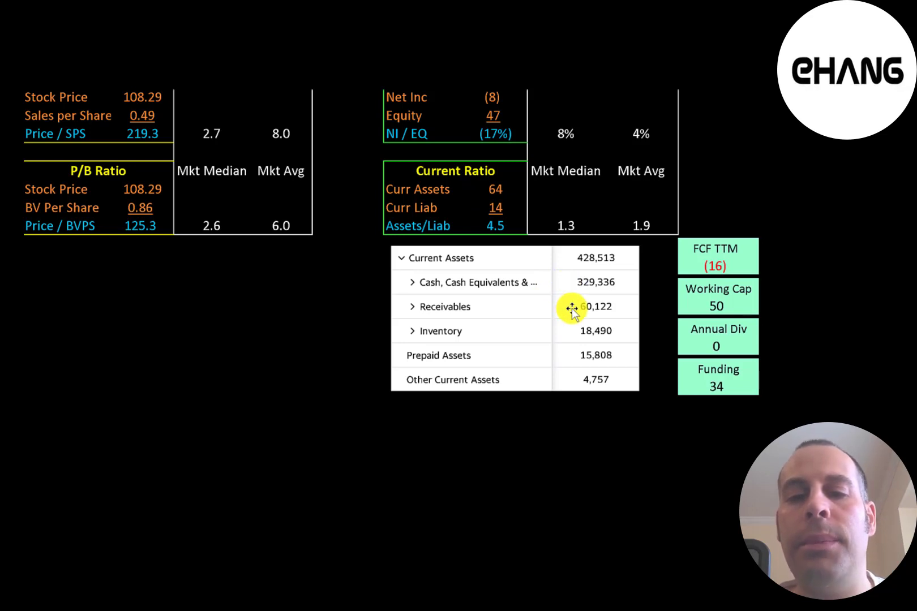
{"action": "mouse_move", "coordinate": [576, 334]}
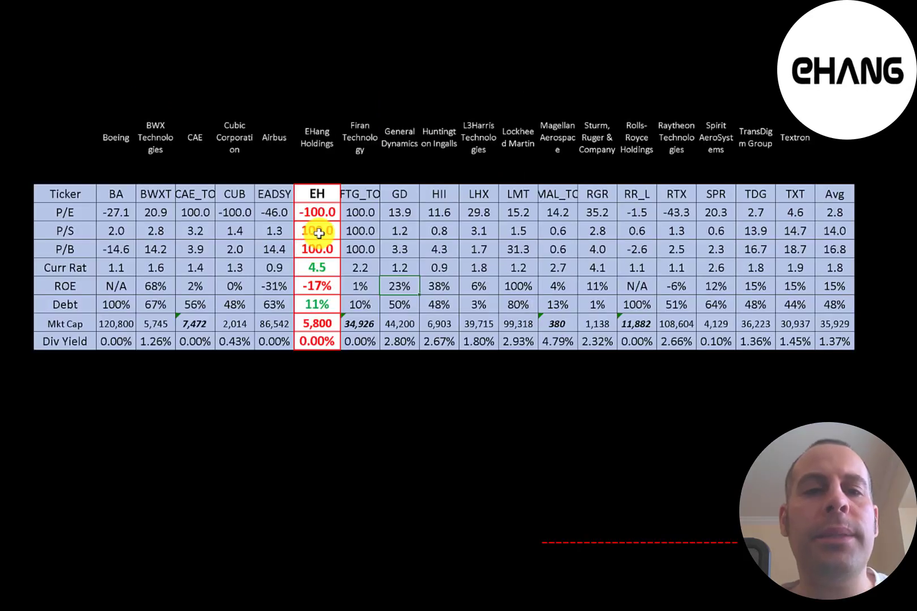
{"action": "mouse_move", "coordinate": [340, 216]}
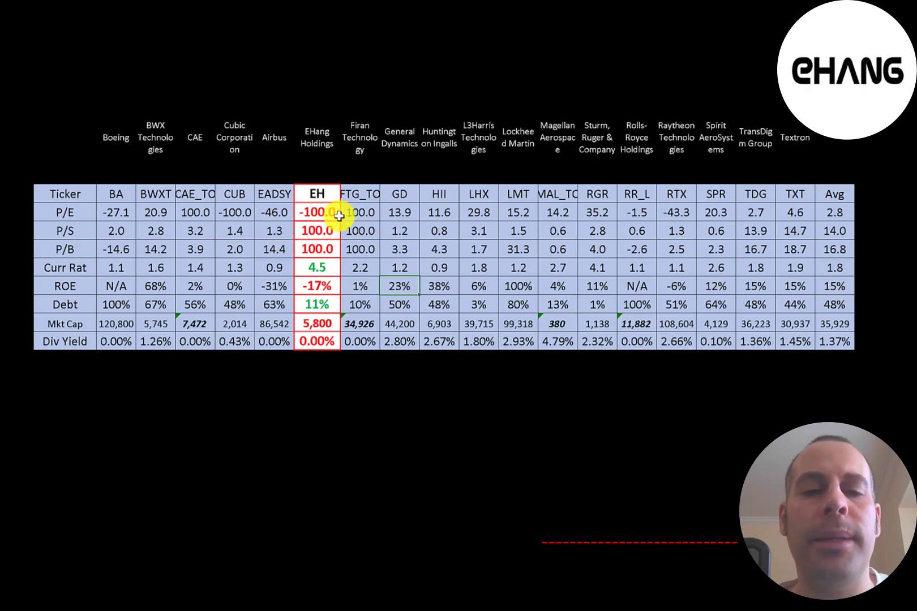
{"action": "mouse_move", "coordinate": [119, 193]}
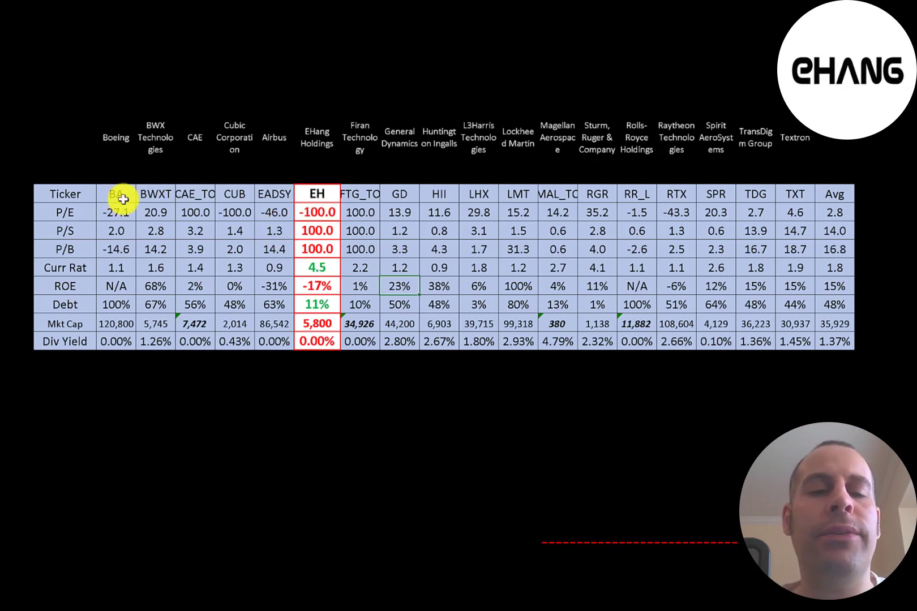
{"action": "mouse_move", "coordinate": [622, 195]}
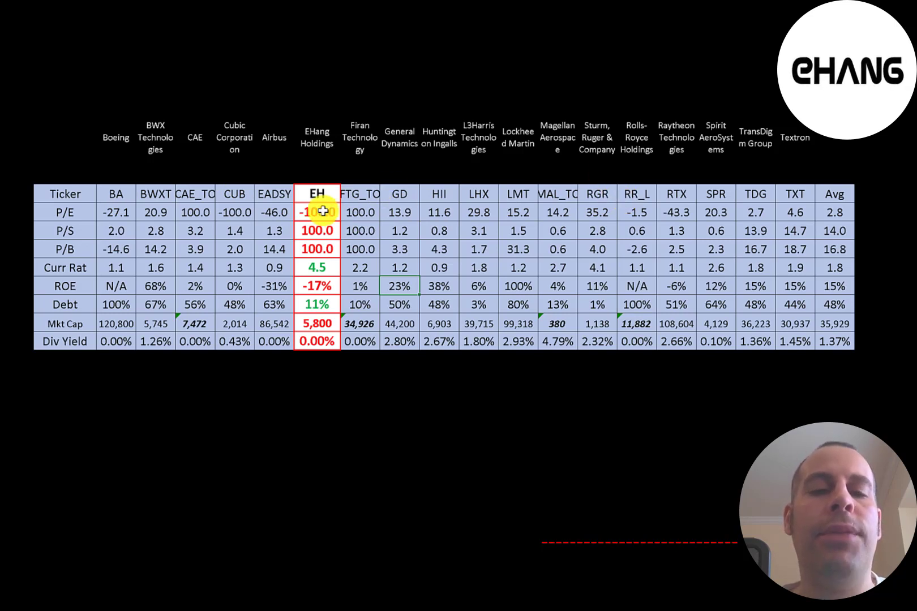
{"action": "mouse_move", "coordinate": [796, 193]}
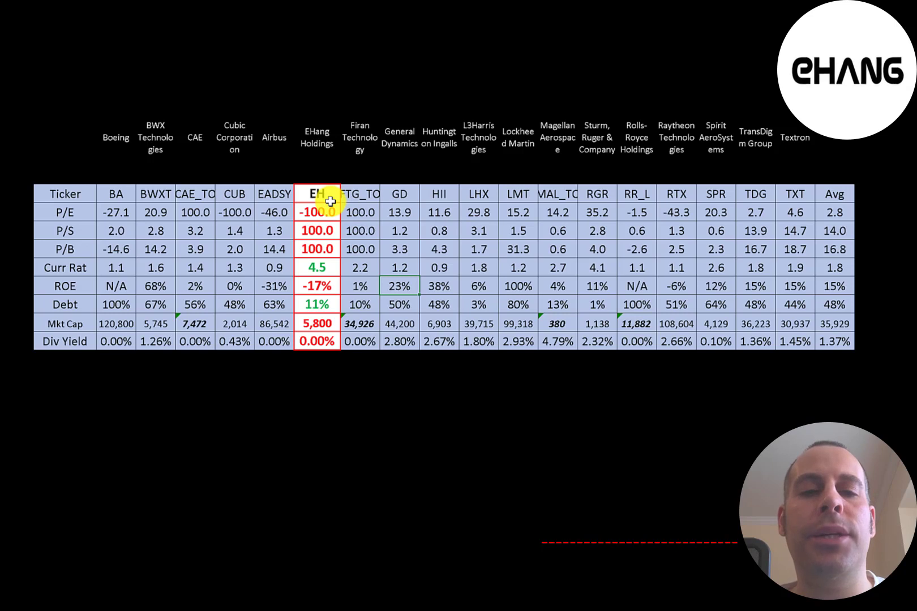
{"action": "mouse_move", "coordinate": [480, 190]}
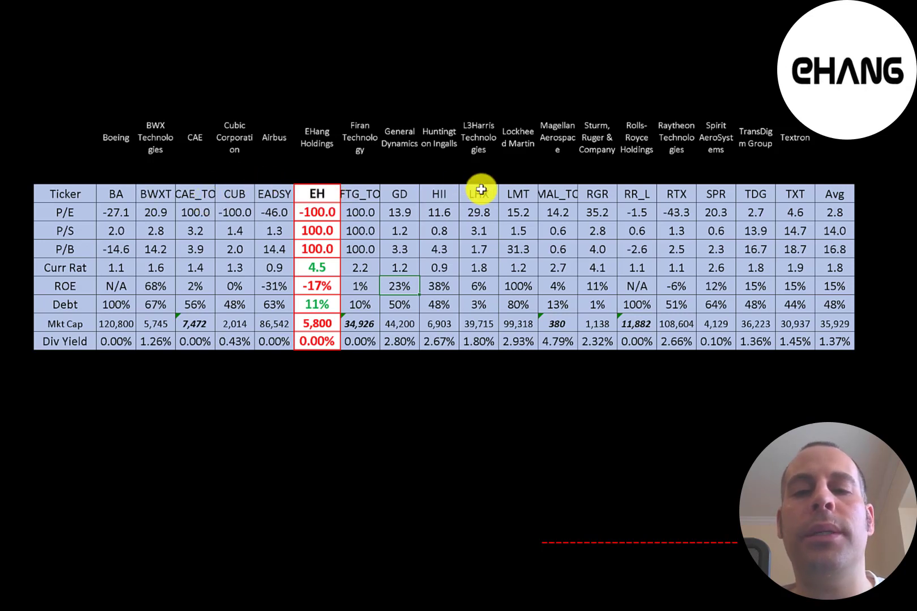
{"action": "mouse_move", "coordinate": [593, 194]}
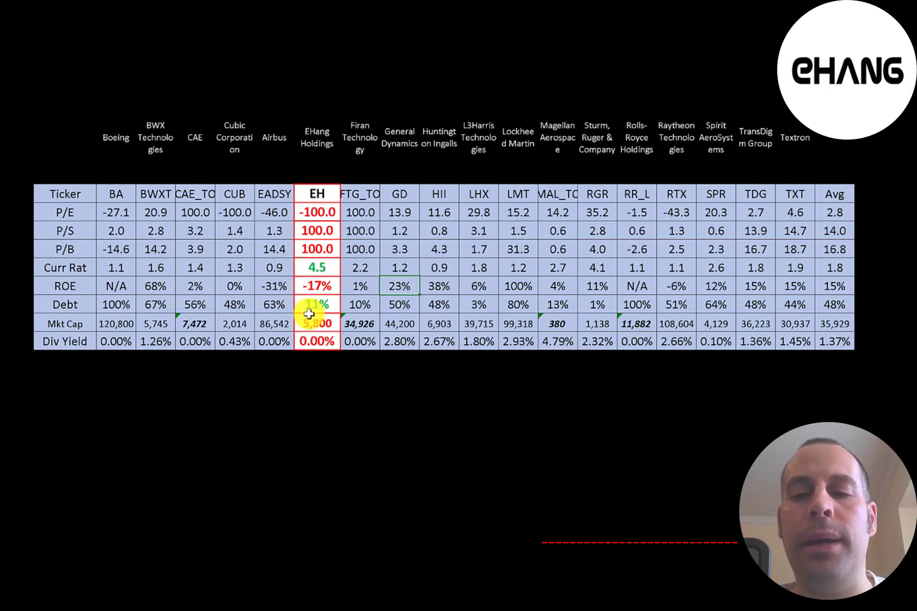
{"action": "mouse_move", "coordinate": [597, 342]}
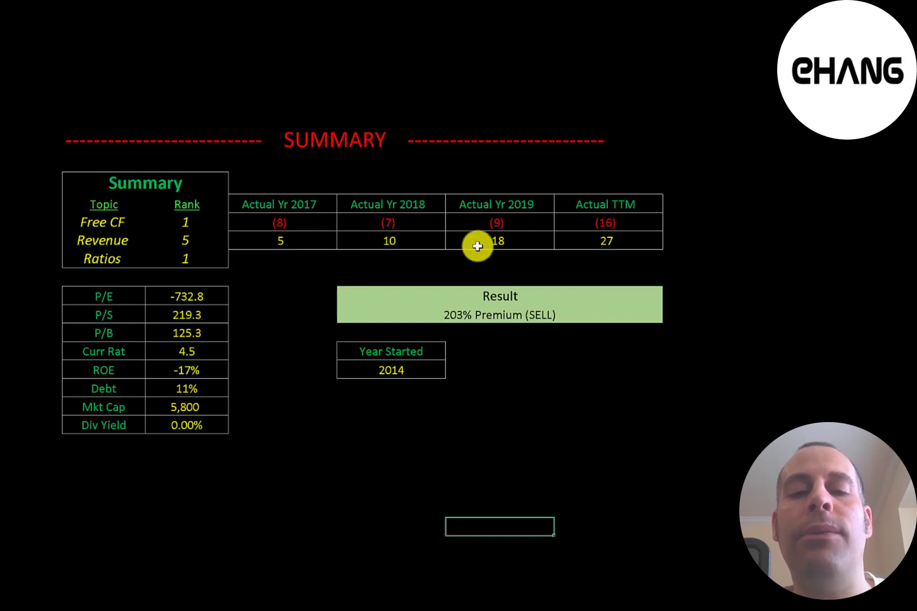
{"action": "mouse_move", "coordinate": [295, 245]}
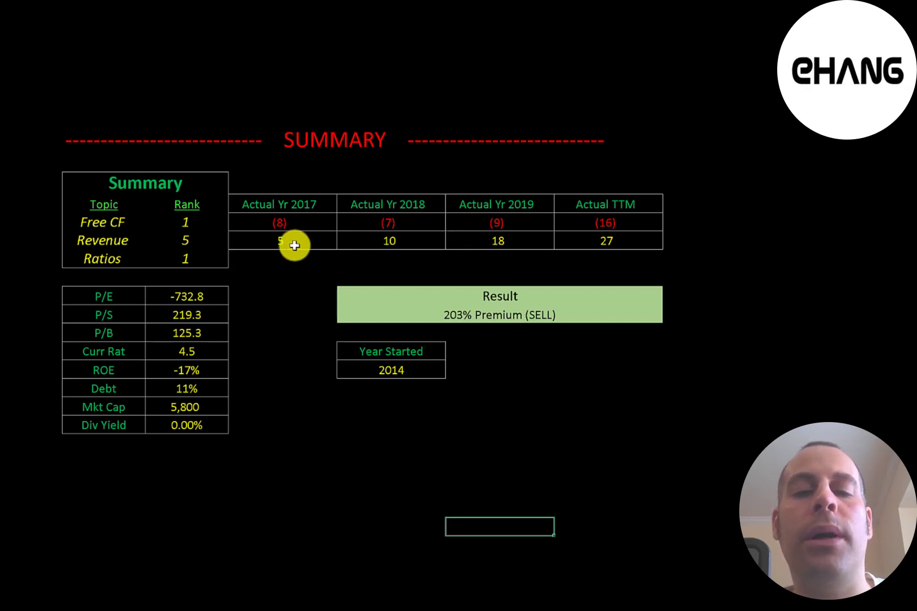